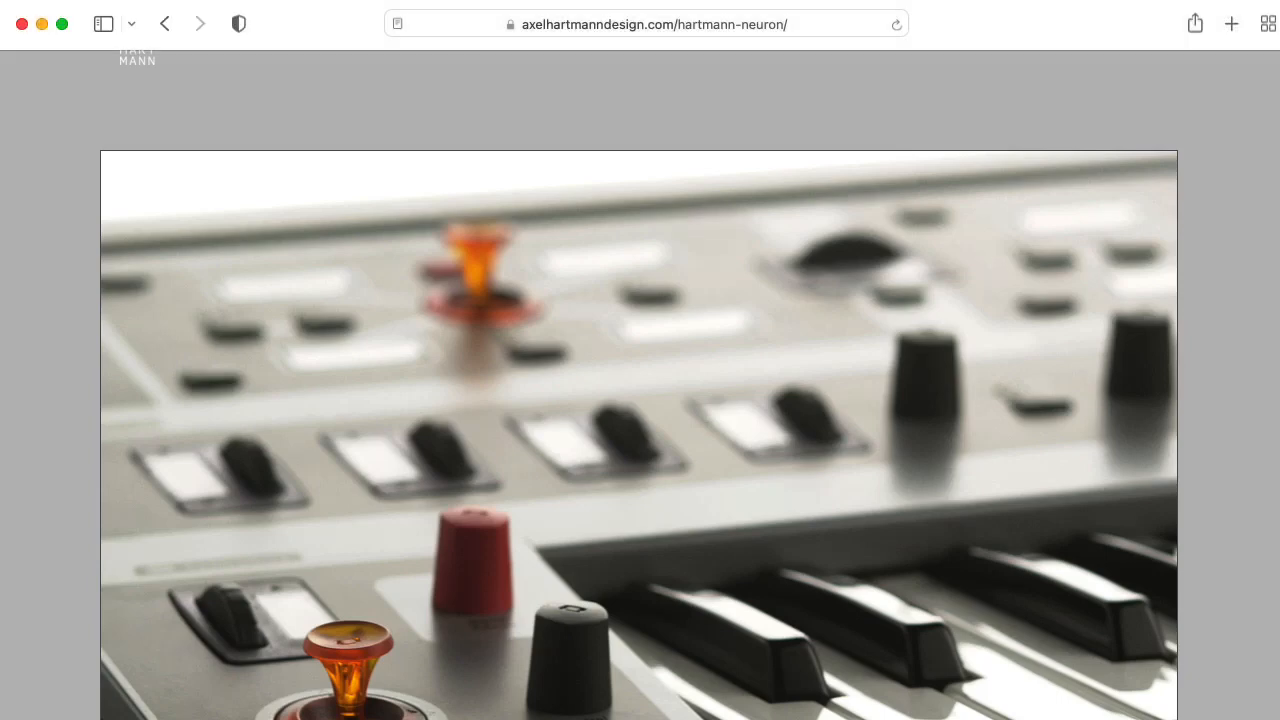
# Scroll down the neuronsynth.com Home page through the system requirements and history text.
pyautogui.scroll(-3)
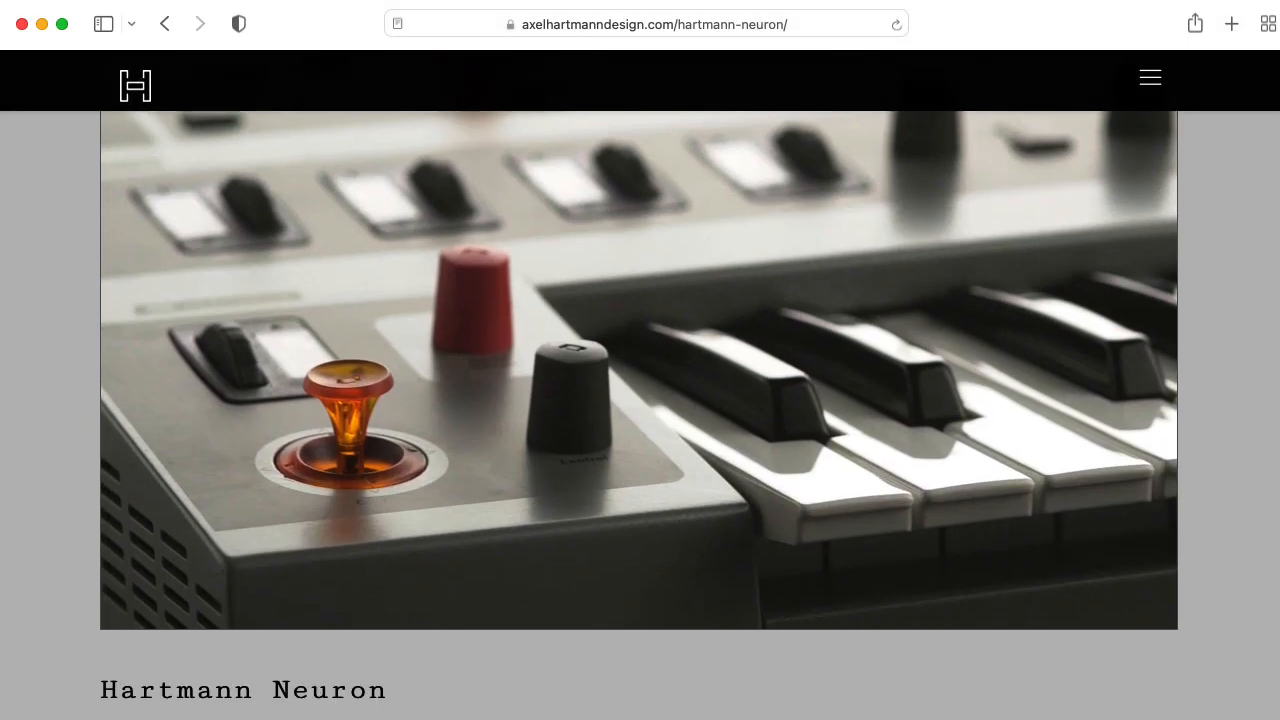
pyautogui.scroll(-3)
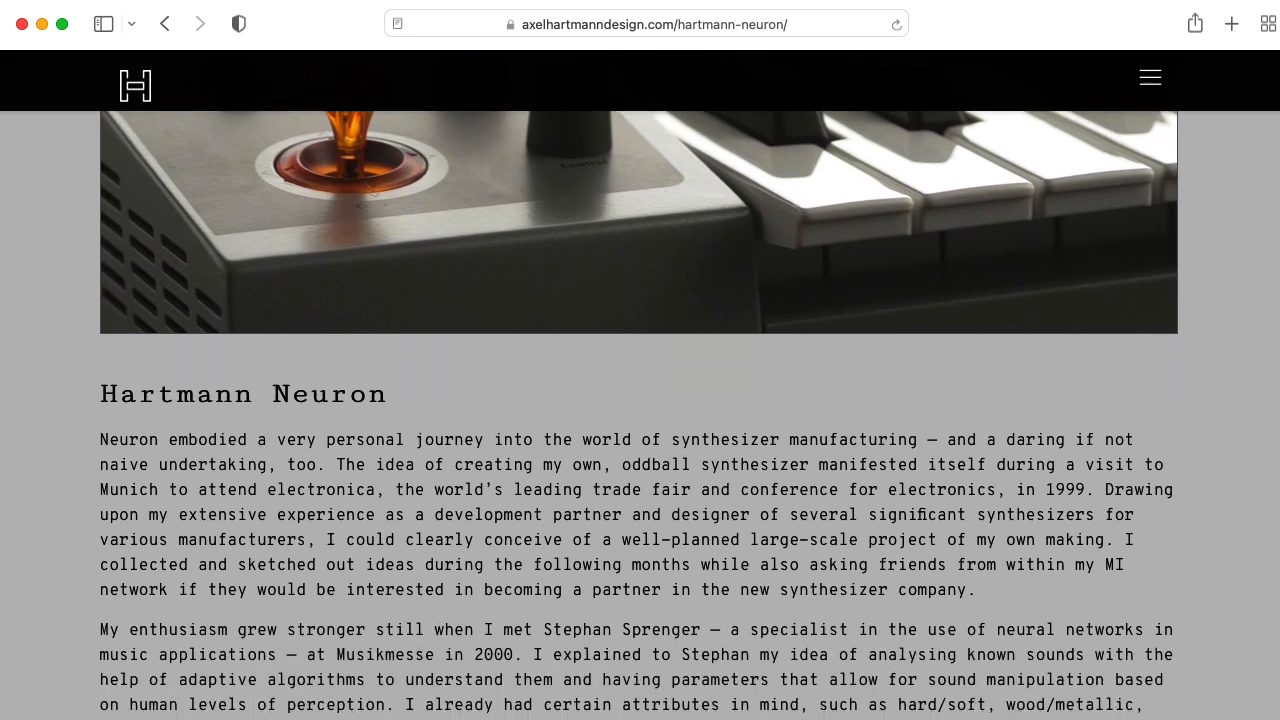
pyautogui.scroll(-3)
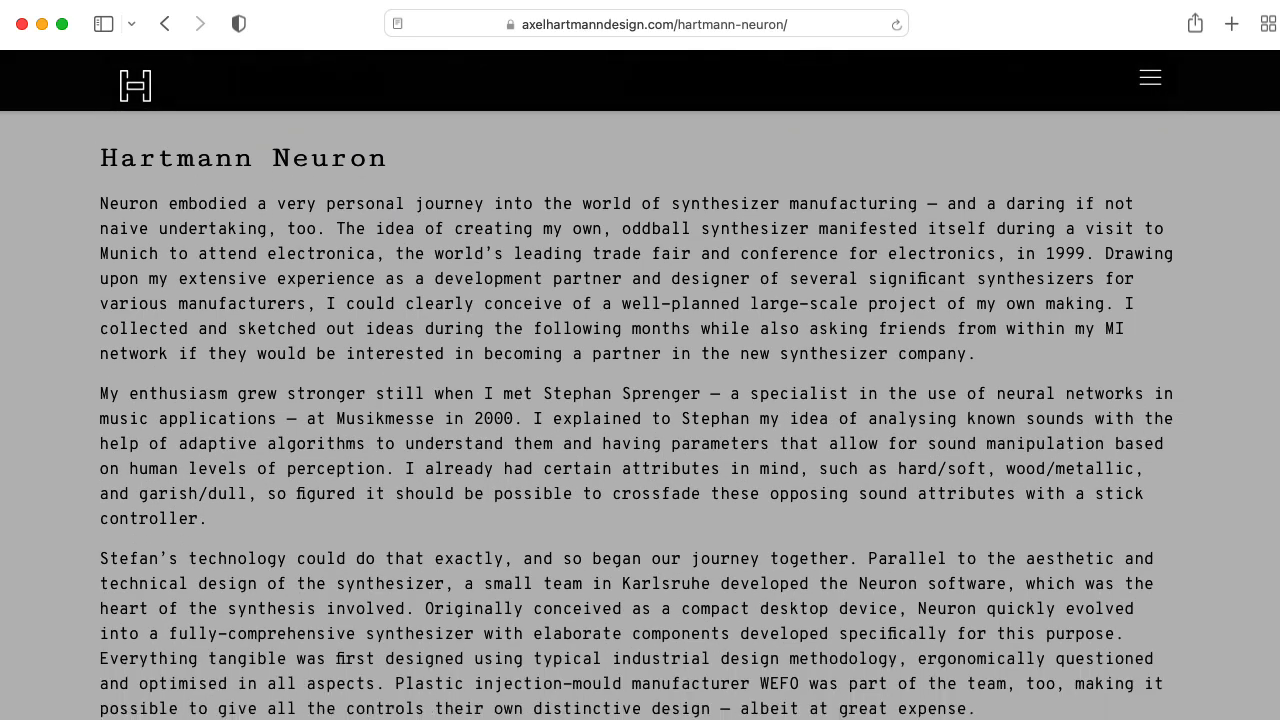
pyautogui.scroll(-3)
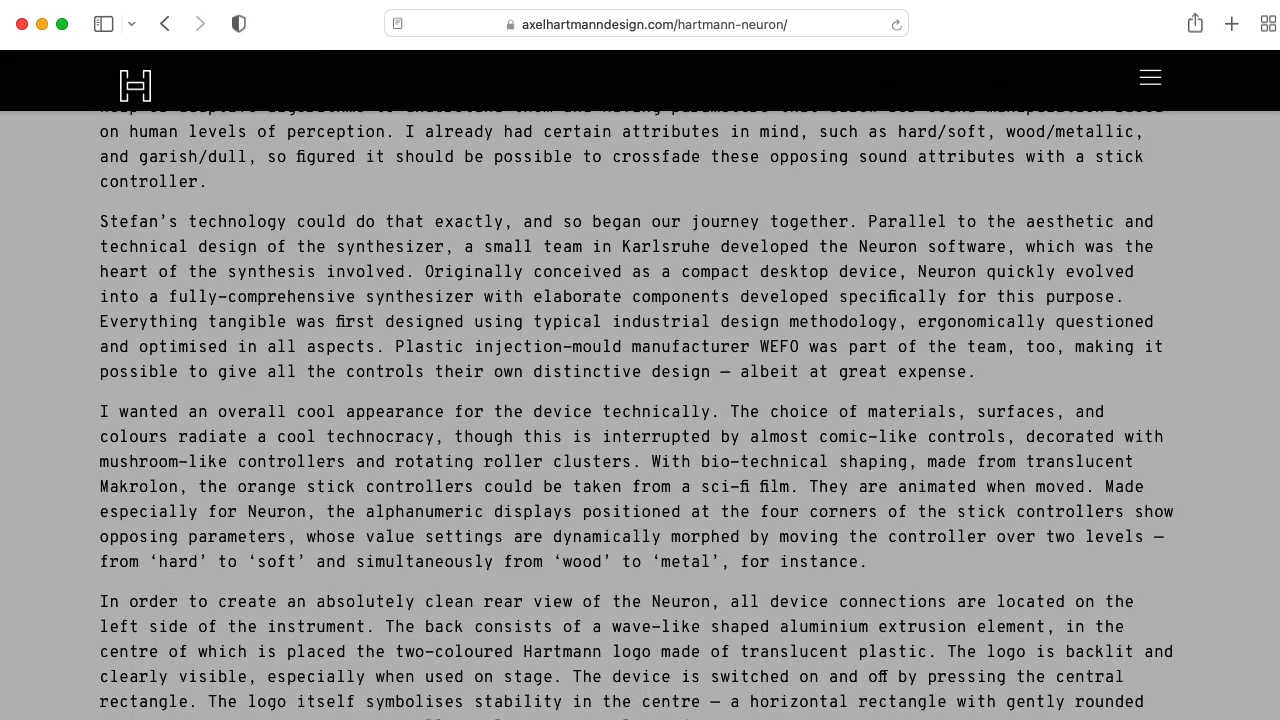
pyautogui.scroll(-3)
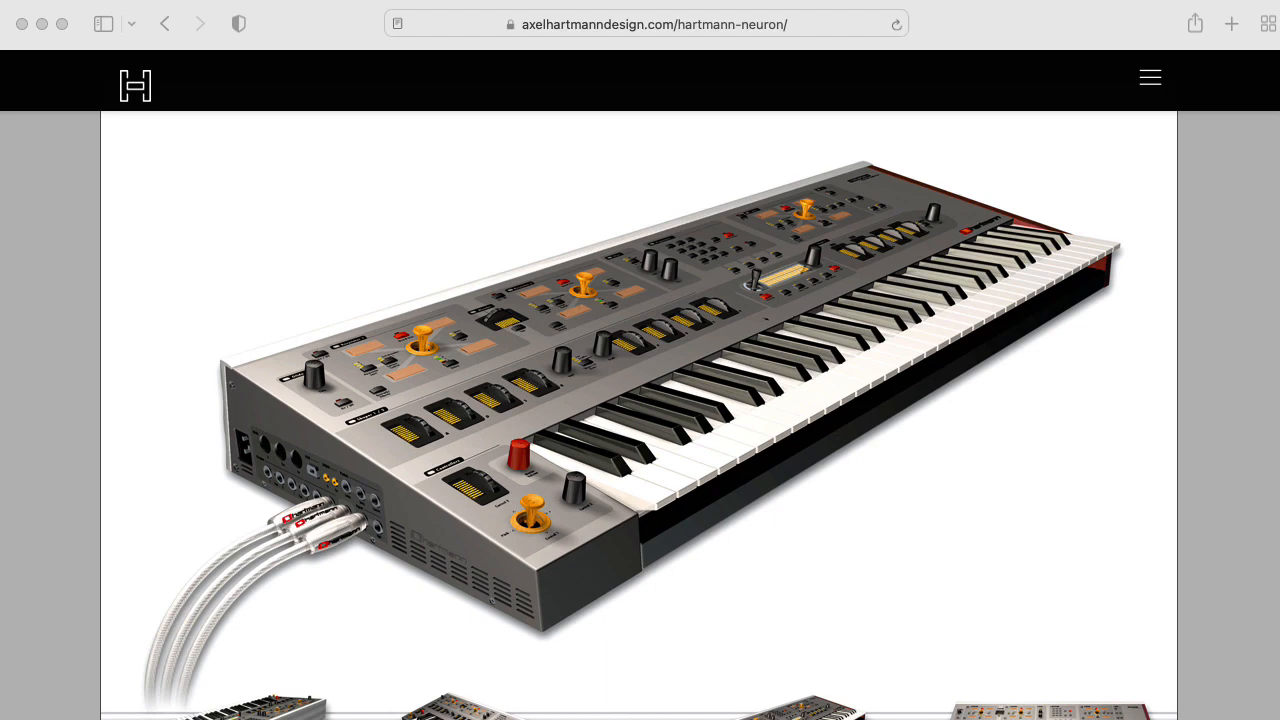
pyautogui.scroll(-3)
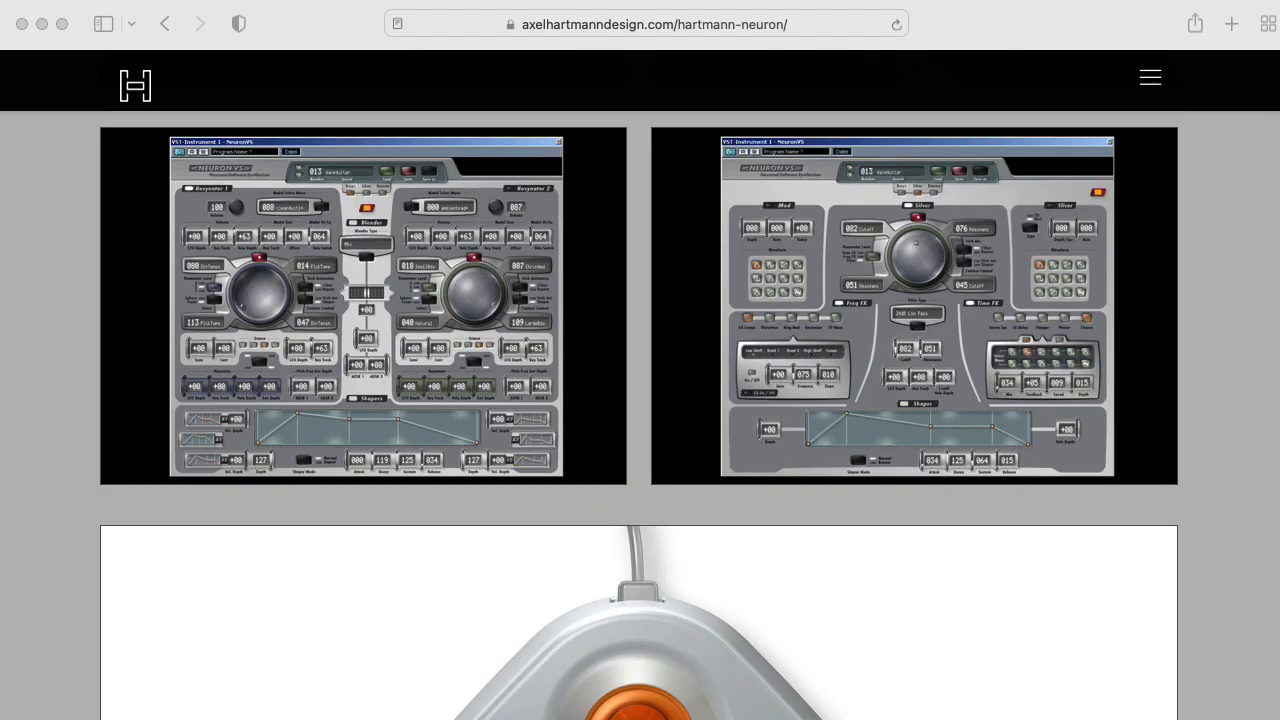
pyautogui.scroll(-3)
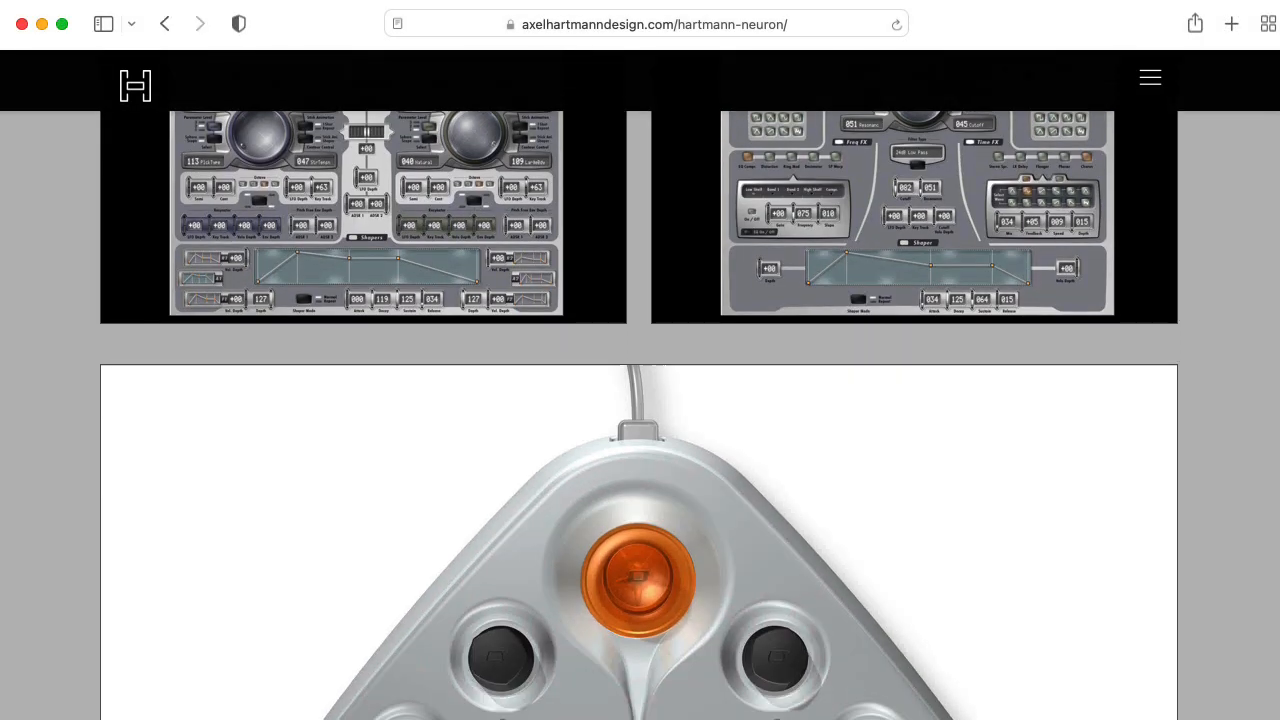
pyautogui.scroll(-3)
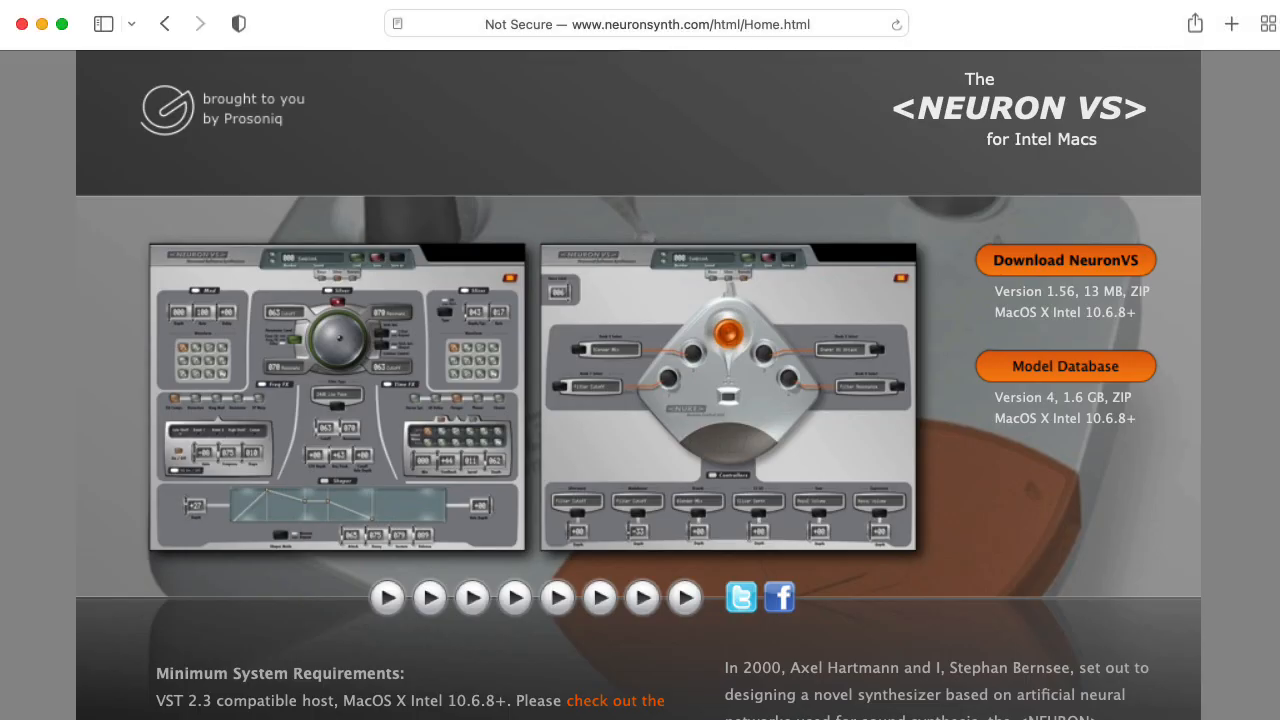
pyautogui.scroll(-3)
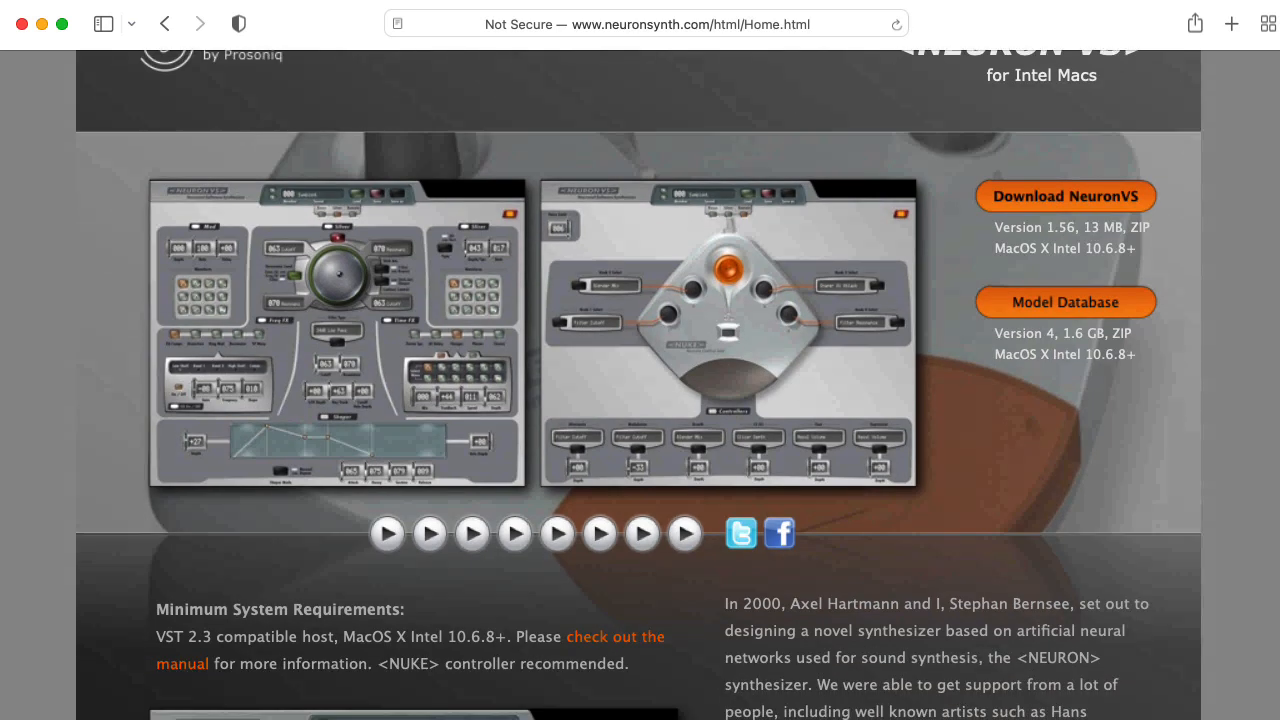
pyautogui.scroll(-3)
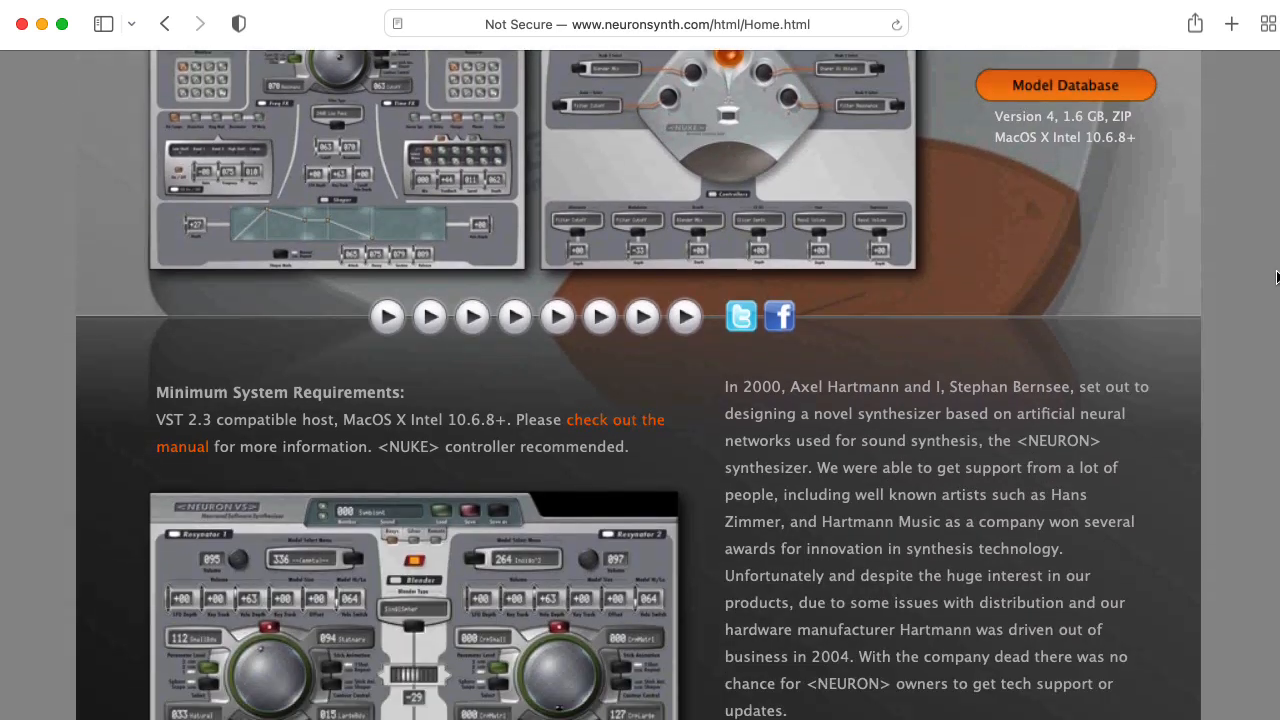
pyautogui.scroll(-3)
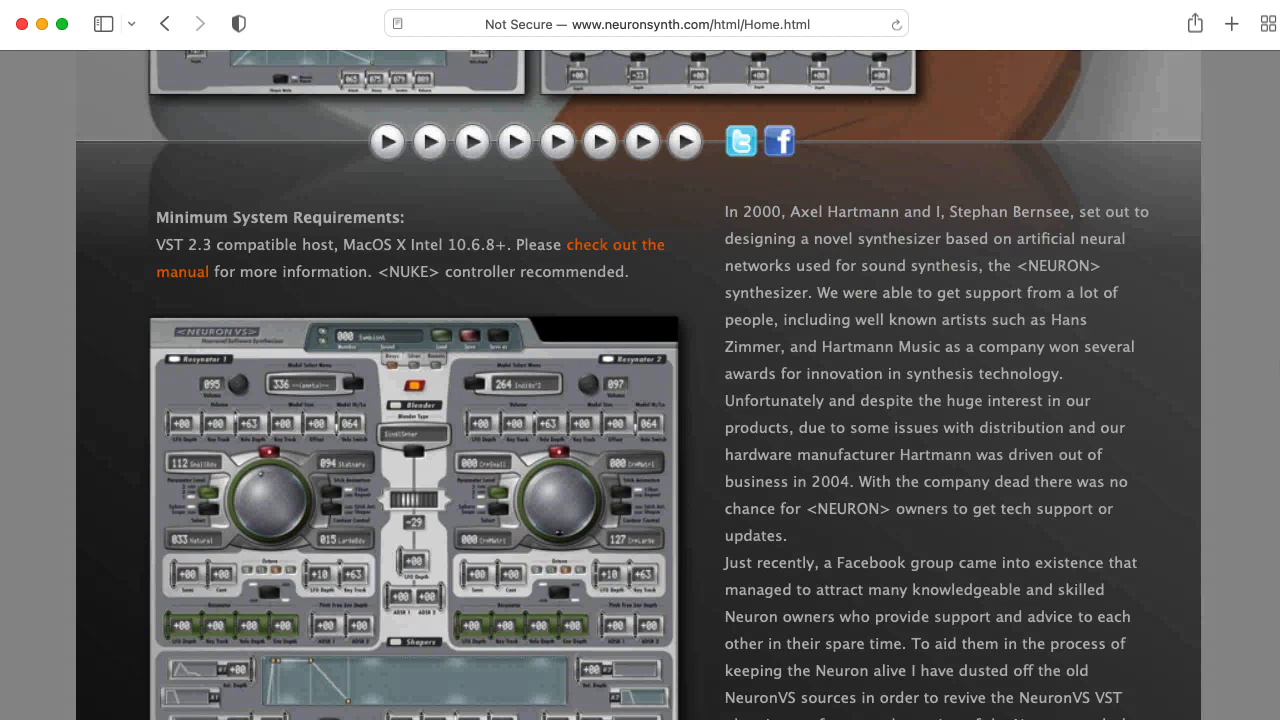
pyautogui.scroll(-3)
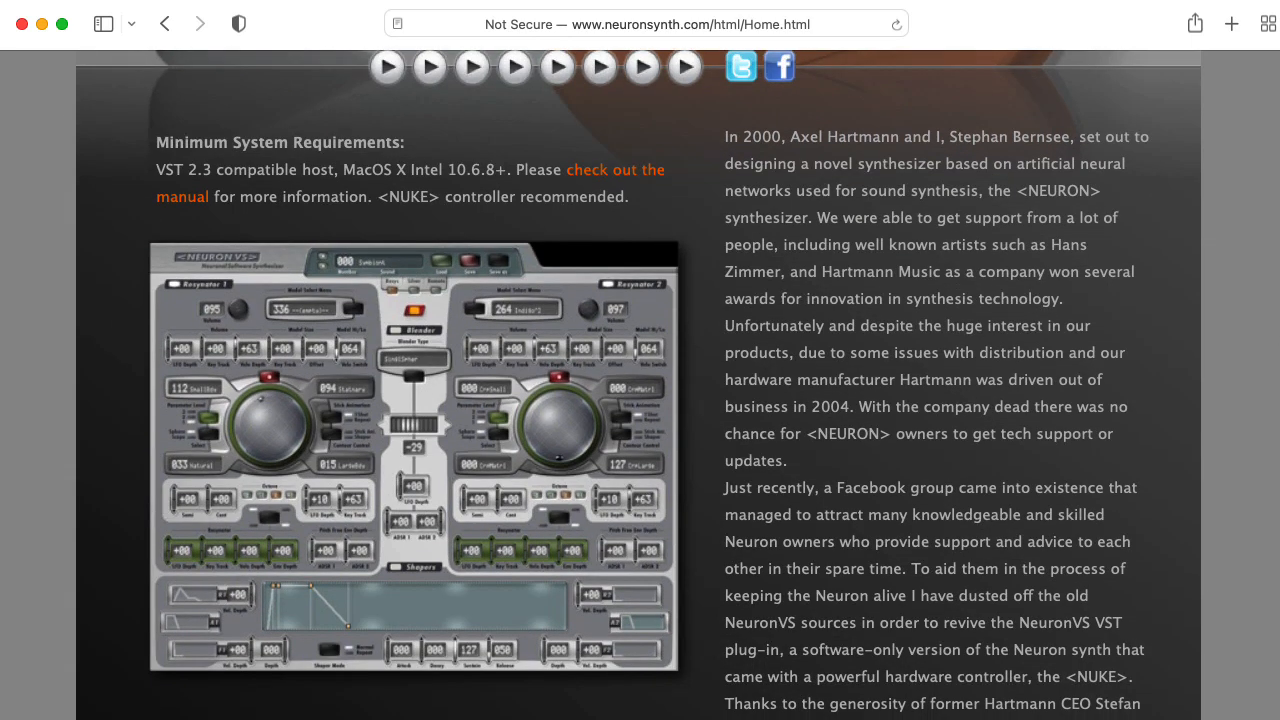
pyautogui.scroll(-3)
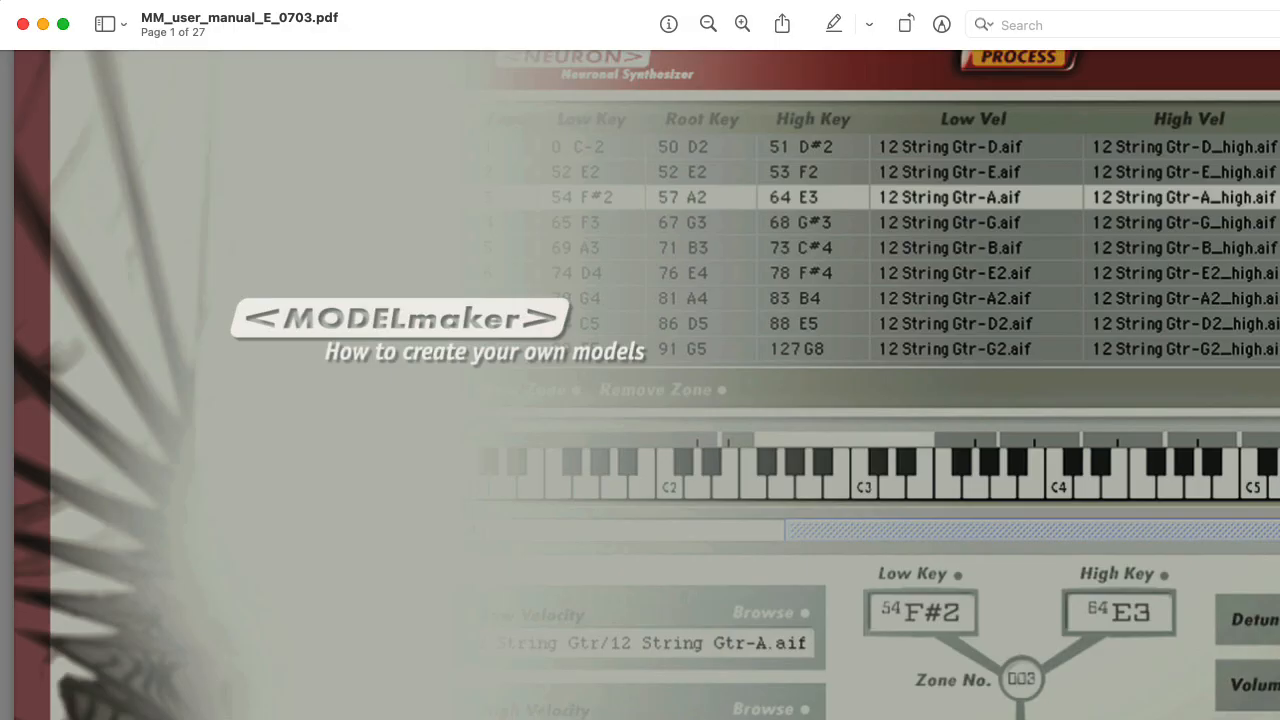
# Page the MM_user_manual_E_0703.pdf past its cover toward the PC system requirements.
pyautogui.scroll(3)
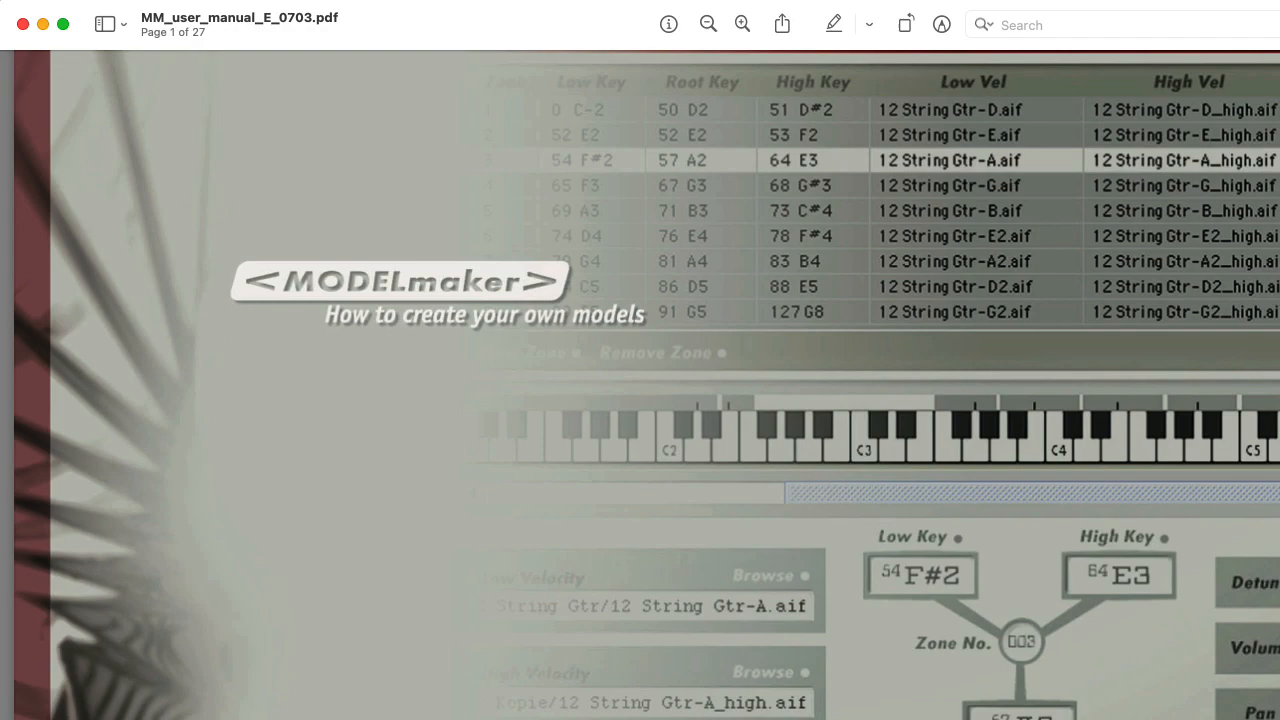
pyautogui.scroll(-3)
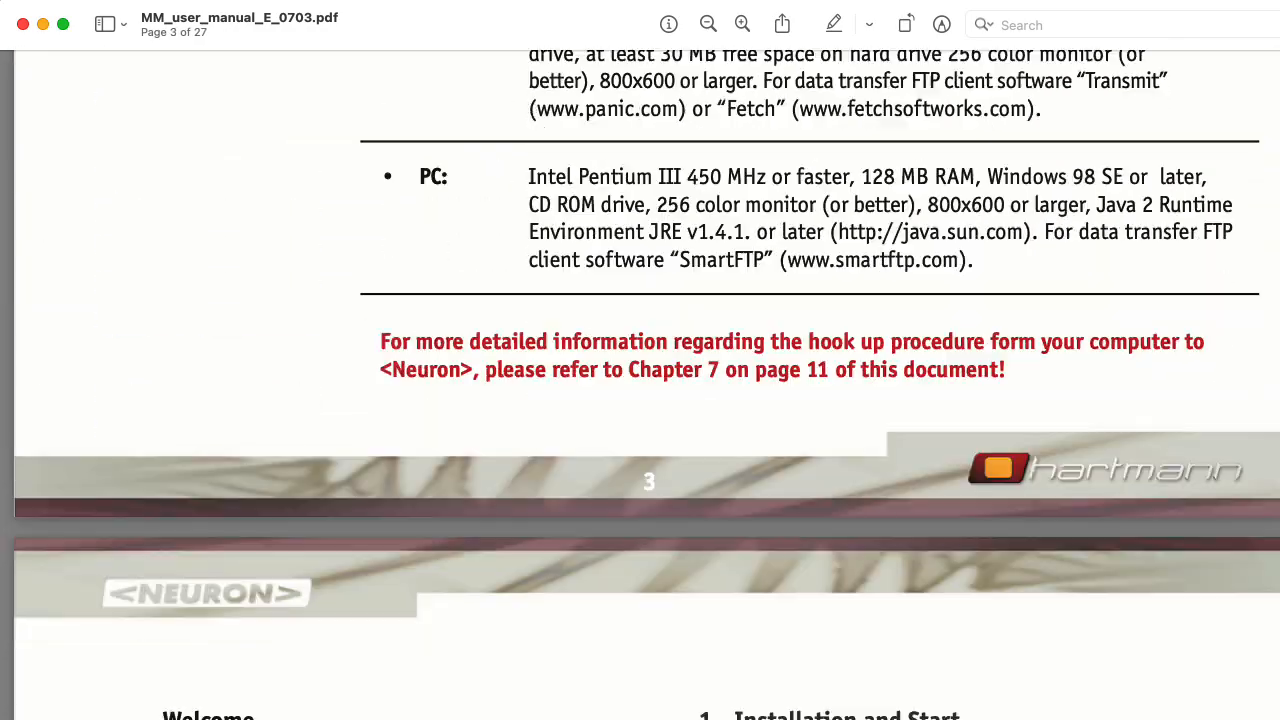
pyautogui.scroll(-3)
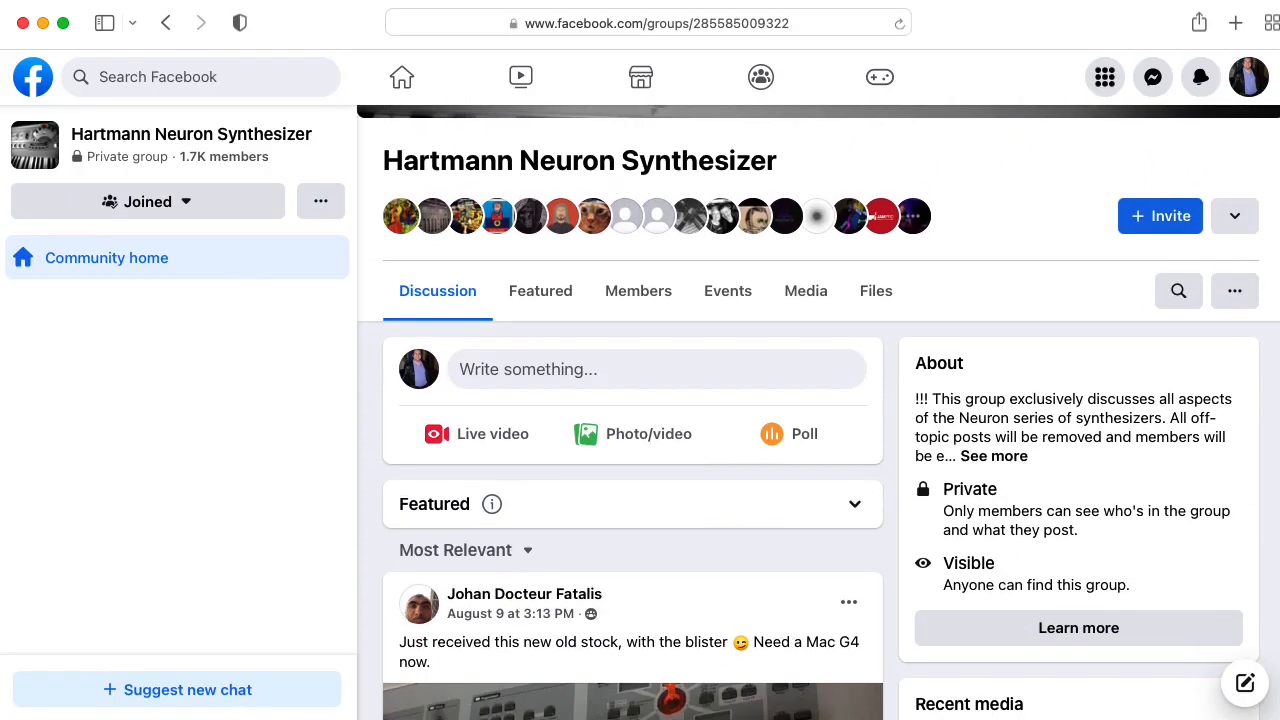
# Show the group's Files list and scroll to the MODELmaker manual and NeuronMM installers.
pyautogui.click(876, 292)
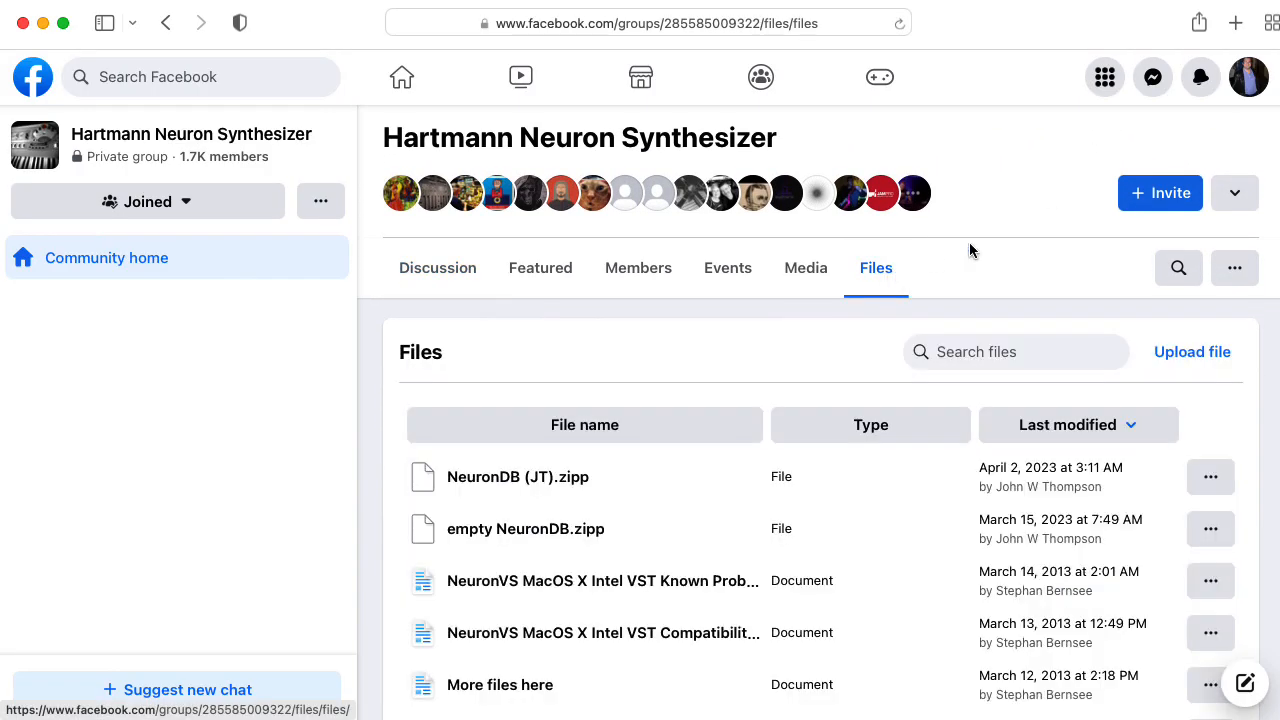
pyautogui.moveTo(1016, 244)
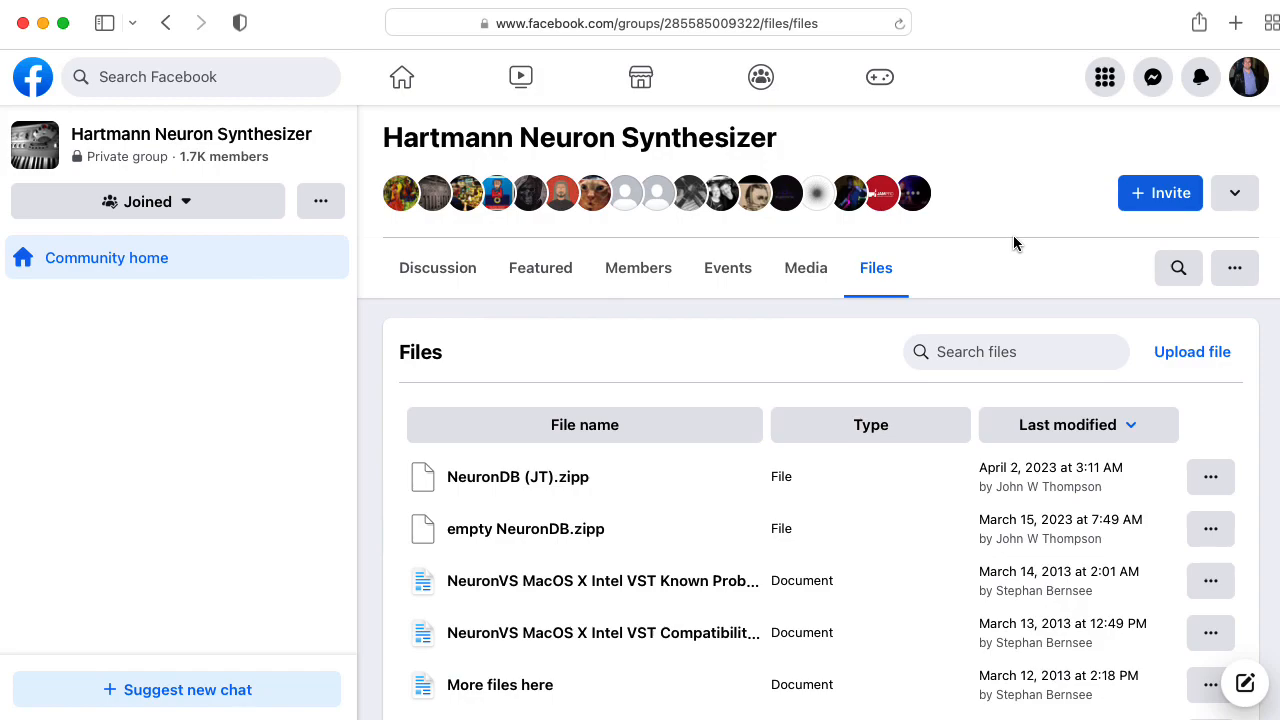
pyautogui.scroll(-3)
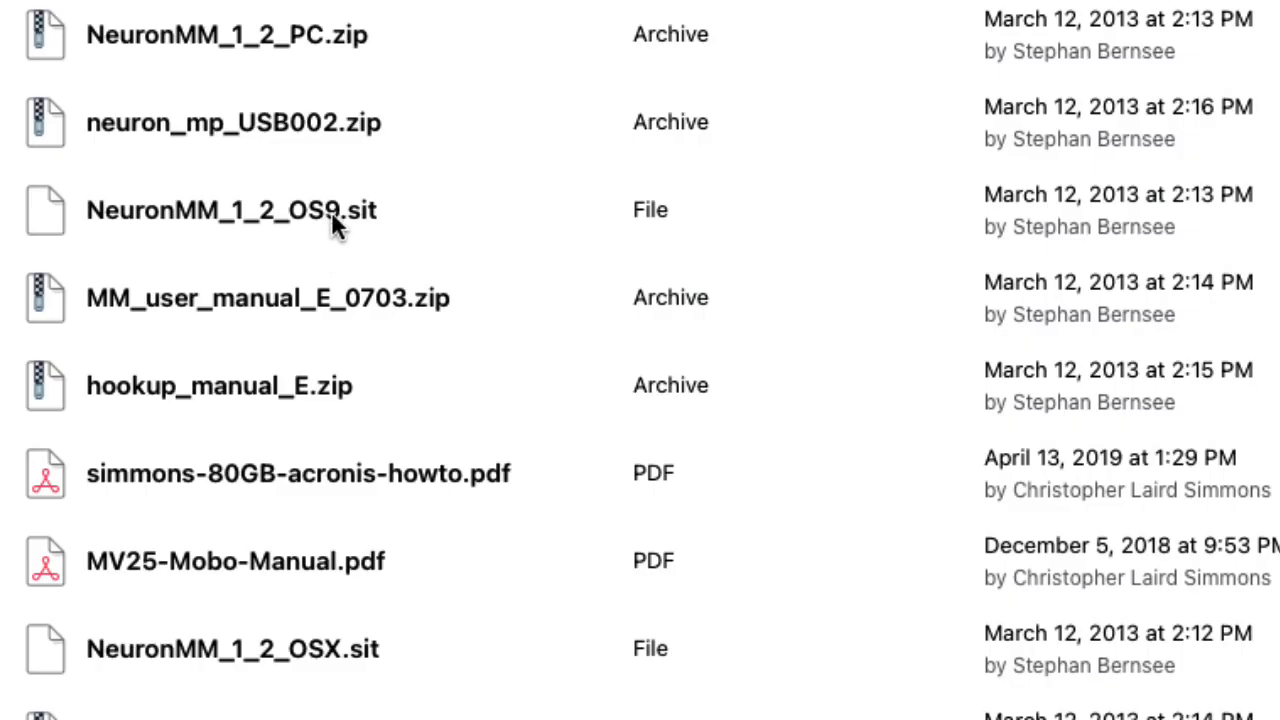
pyautogui.moveTo(428, 678)
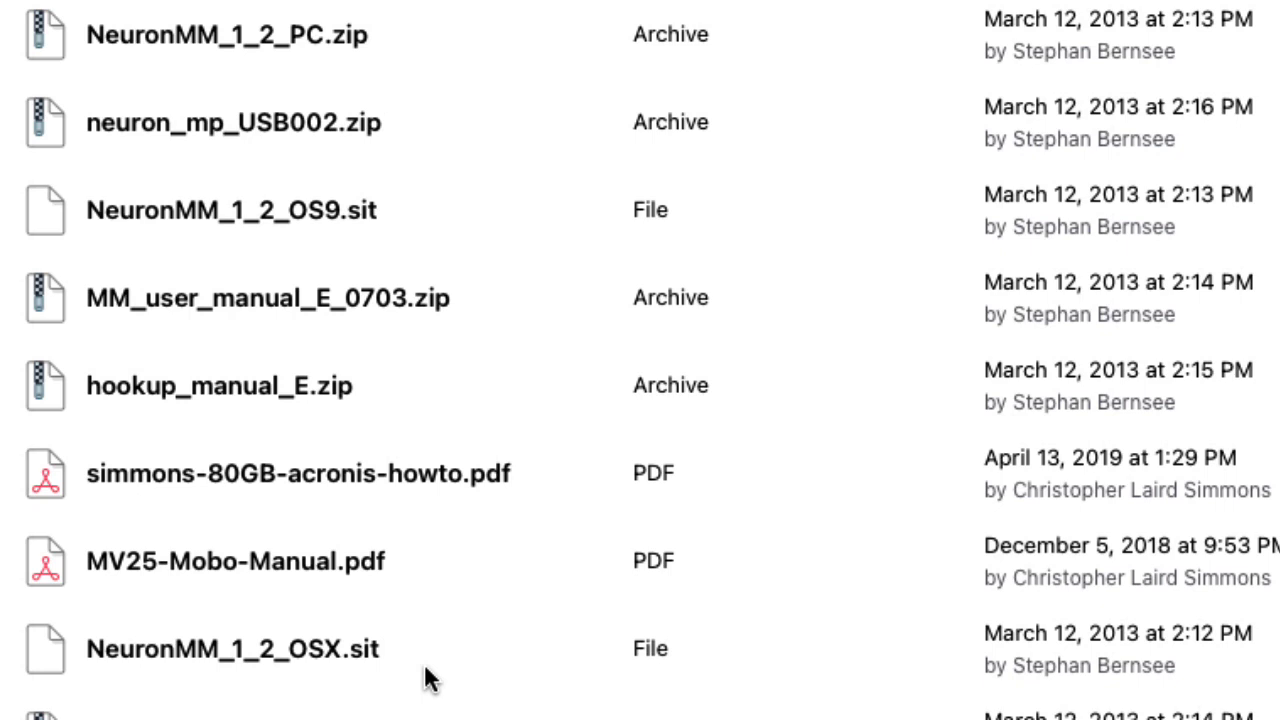
pyautogui.moveTo(344, 664)
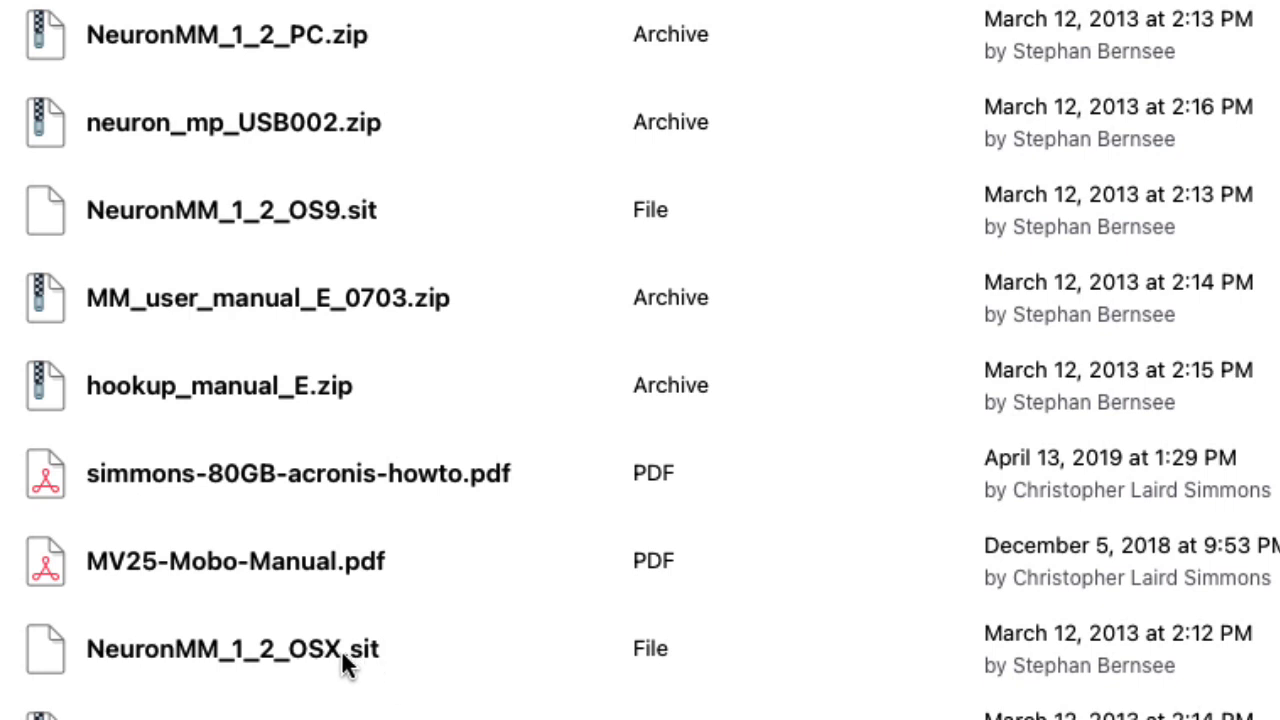
pyautogui.moveTo(336, 56)
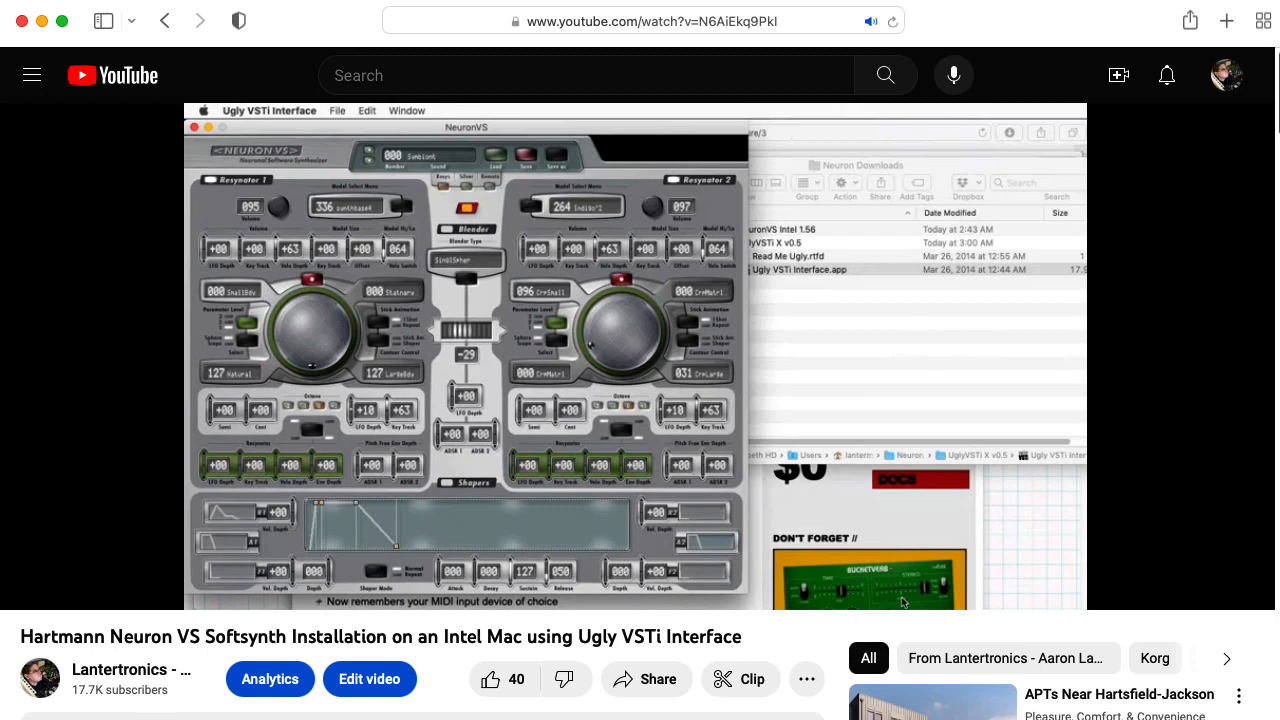
pyautogui.moveTo(446, 156)
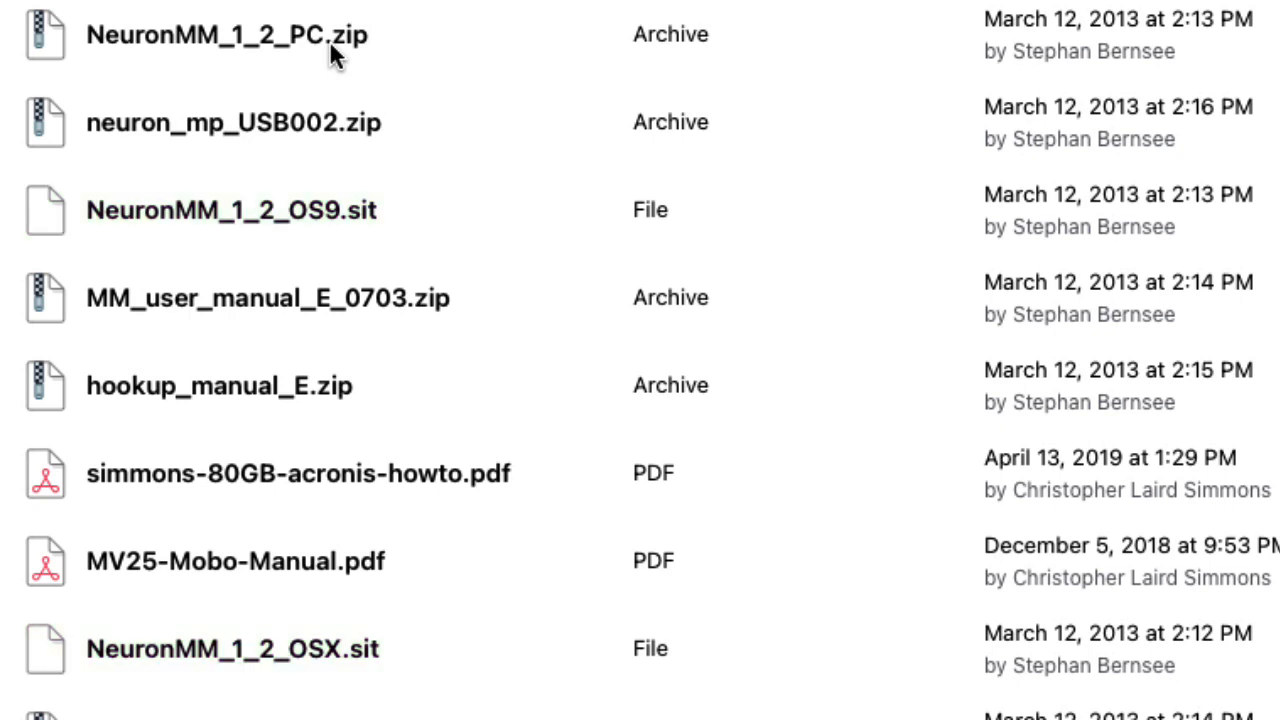
# Download the NeuronMM_1_2_PC.zip ModelMaker archive from the group's files.
pyautogui.click(224, 36)
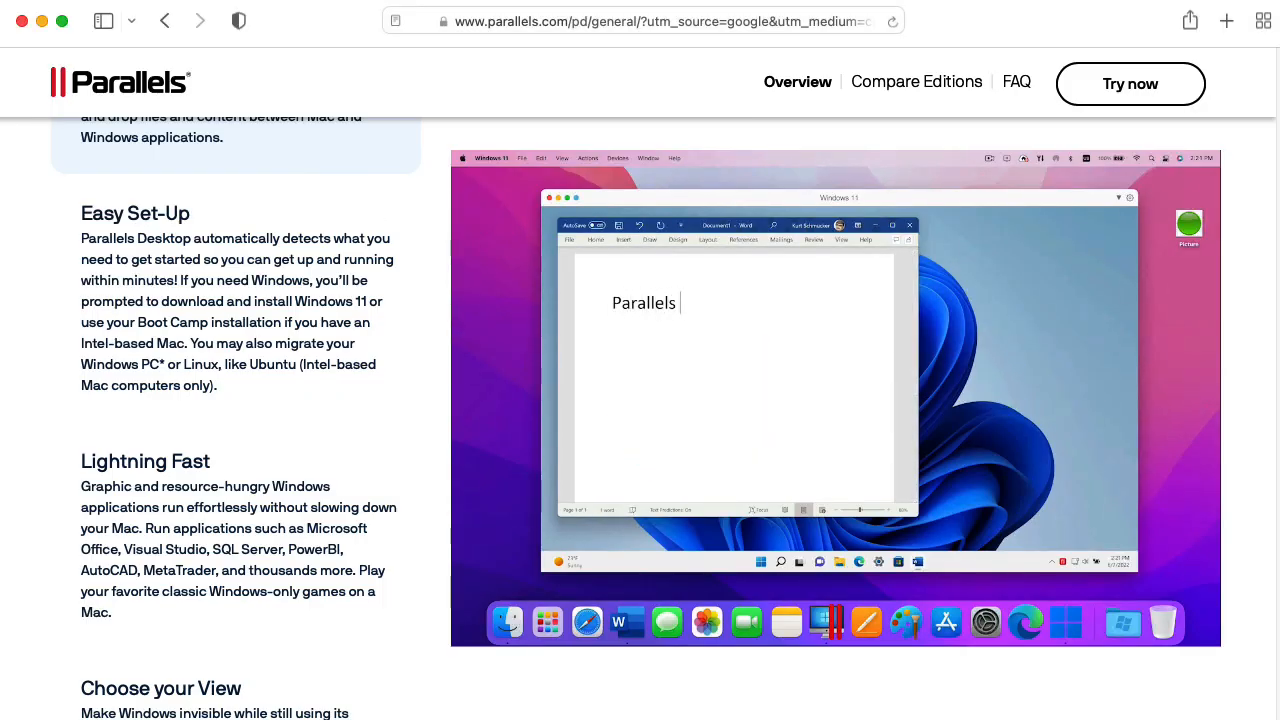
# Scroll through the mac.getutm.app page on virtualizing Windows on Apple Silicon.
pyautogui.scroll(3)
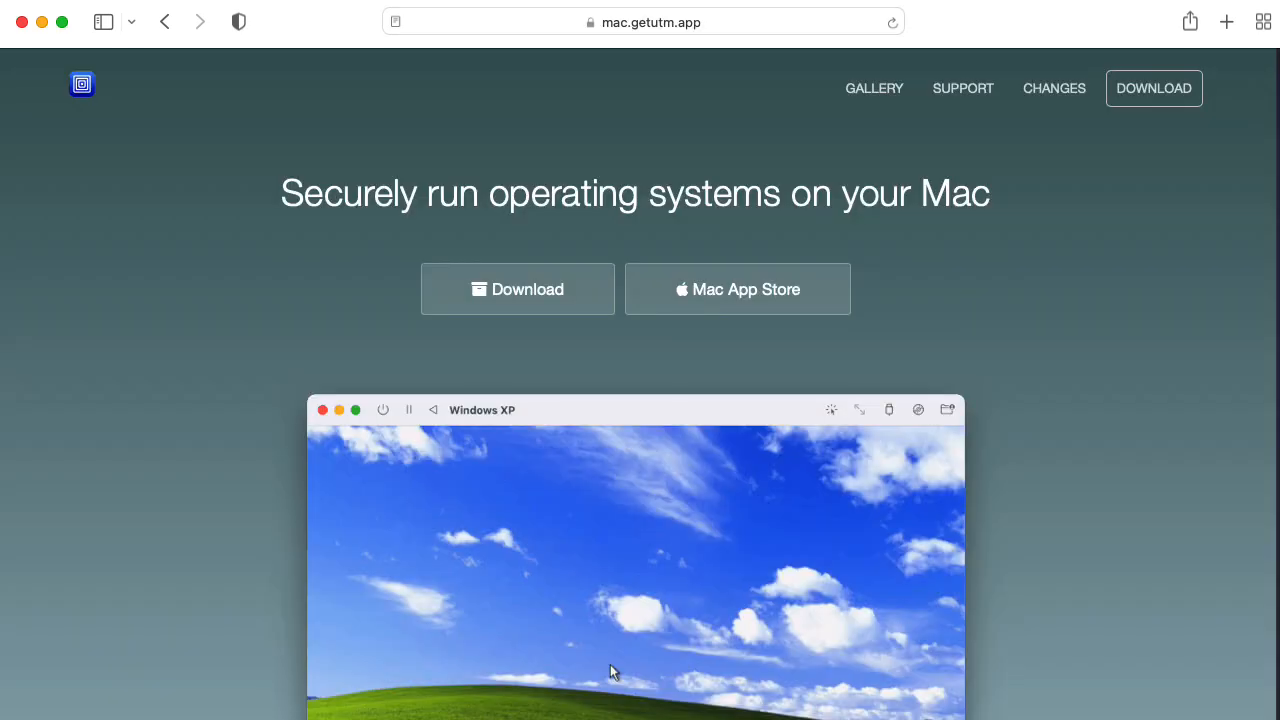
pyautogui.scroll(-3)
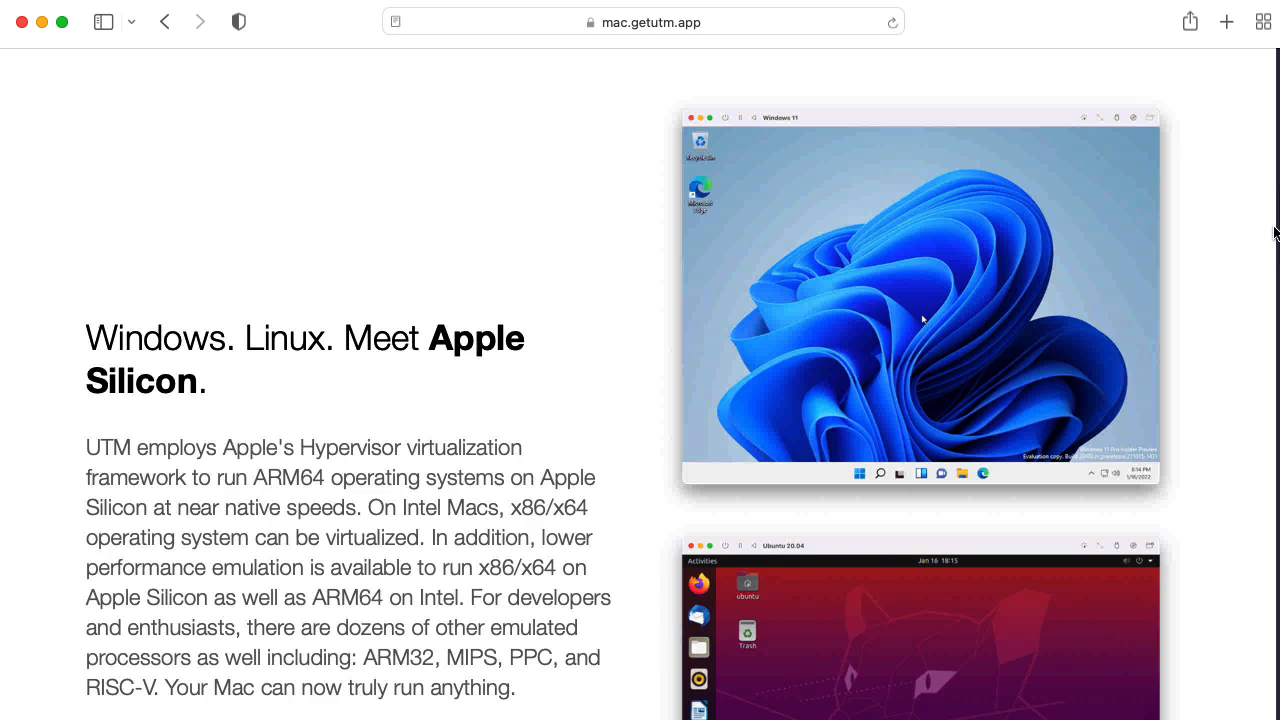
pyautogui.scroll(-3)
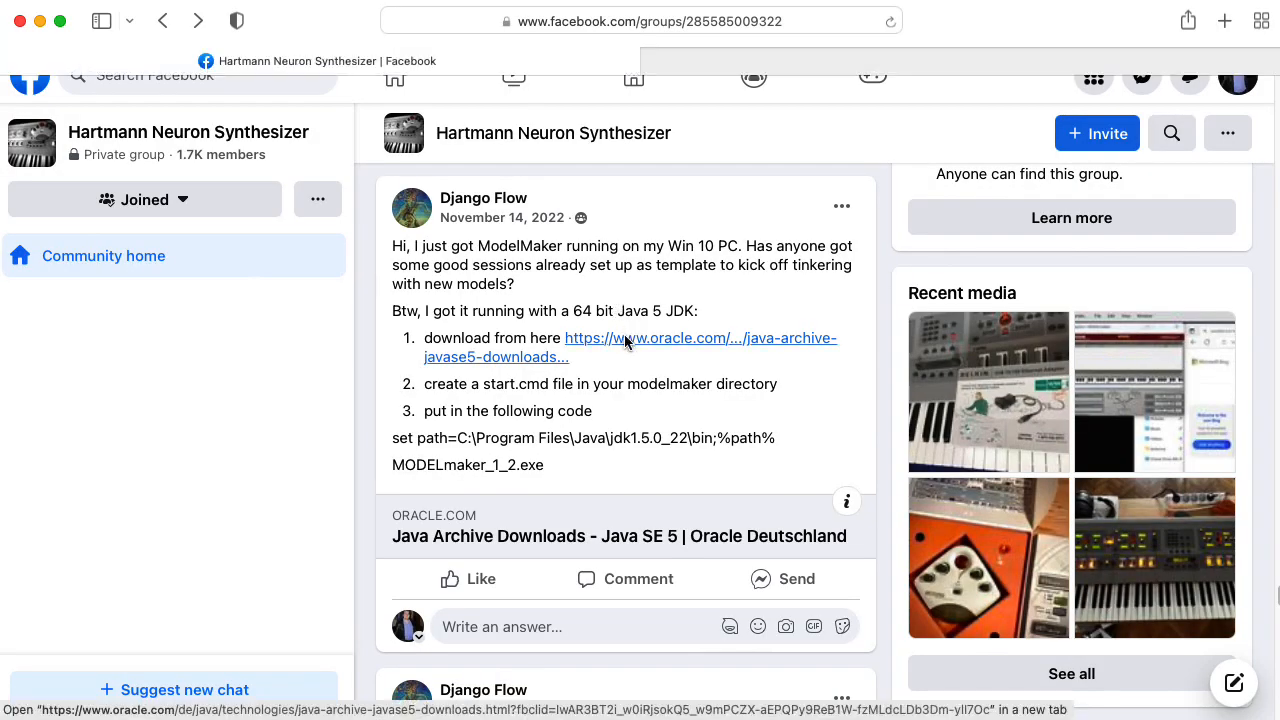
# From the Java SE 5.0u22 archive page, download jdk-1_5_0_22-windows-amd64.exe.
pyautogui.click(628, 344)
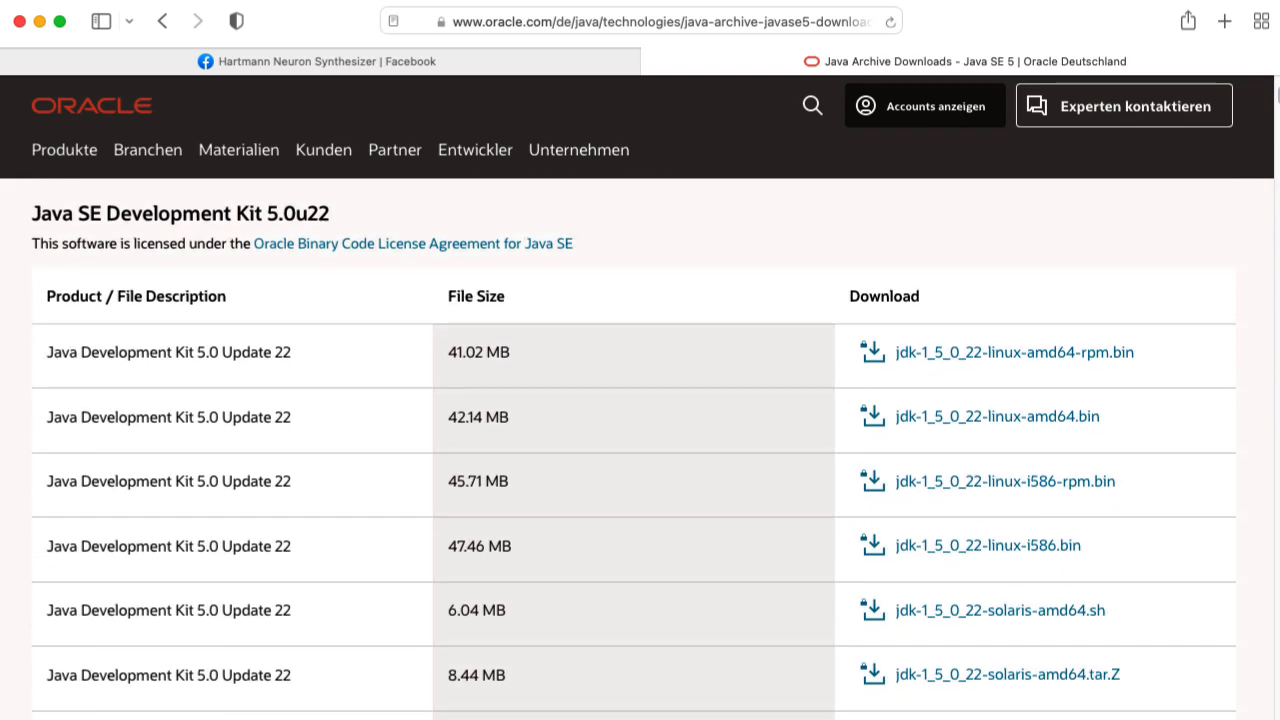
pyautogui.scroll(-3)
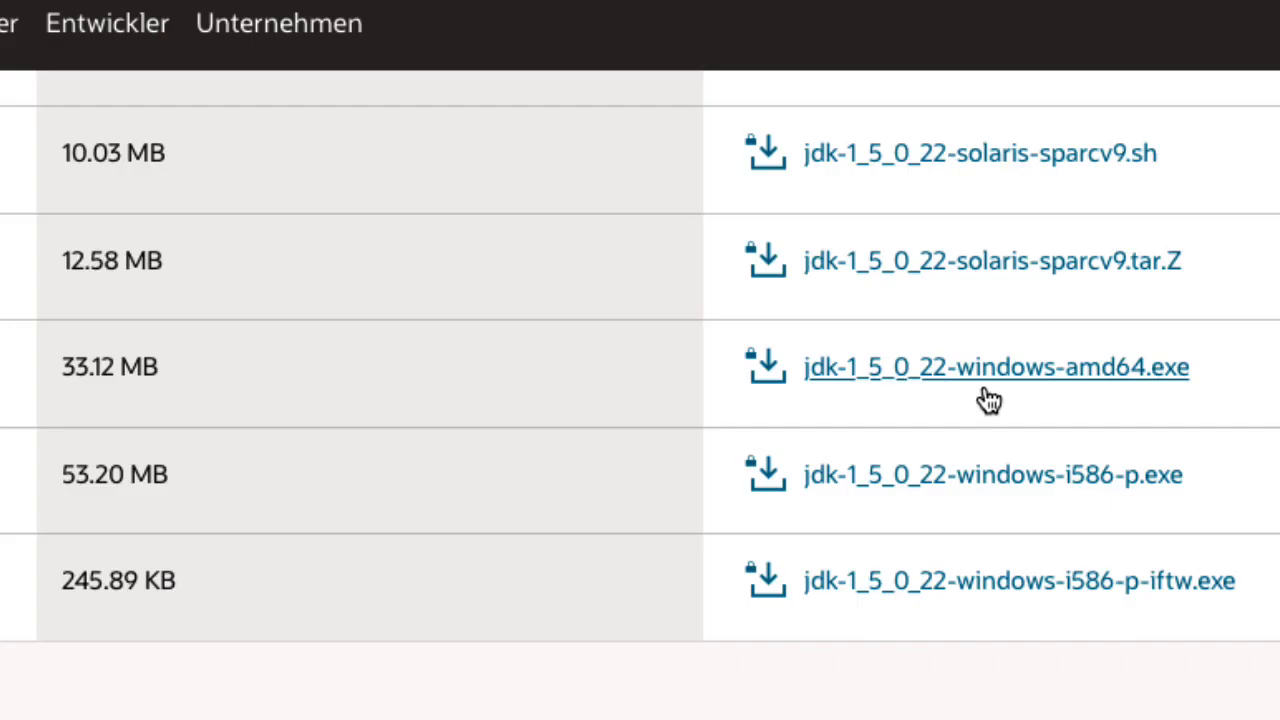
pyautogui.moveTo(1140, 400)
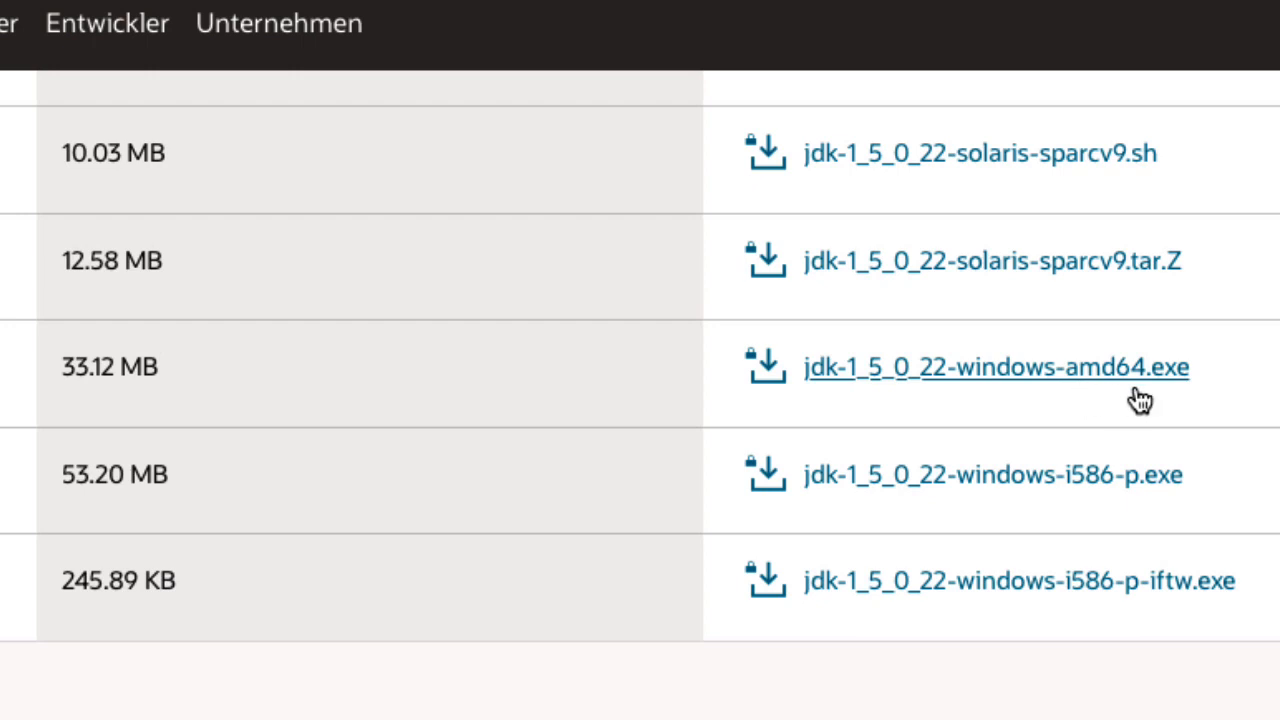
pyautogui.moveTo(930, 380)
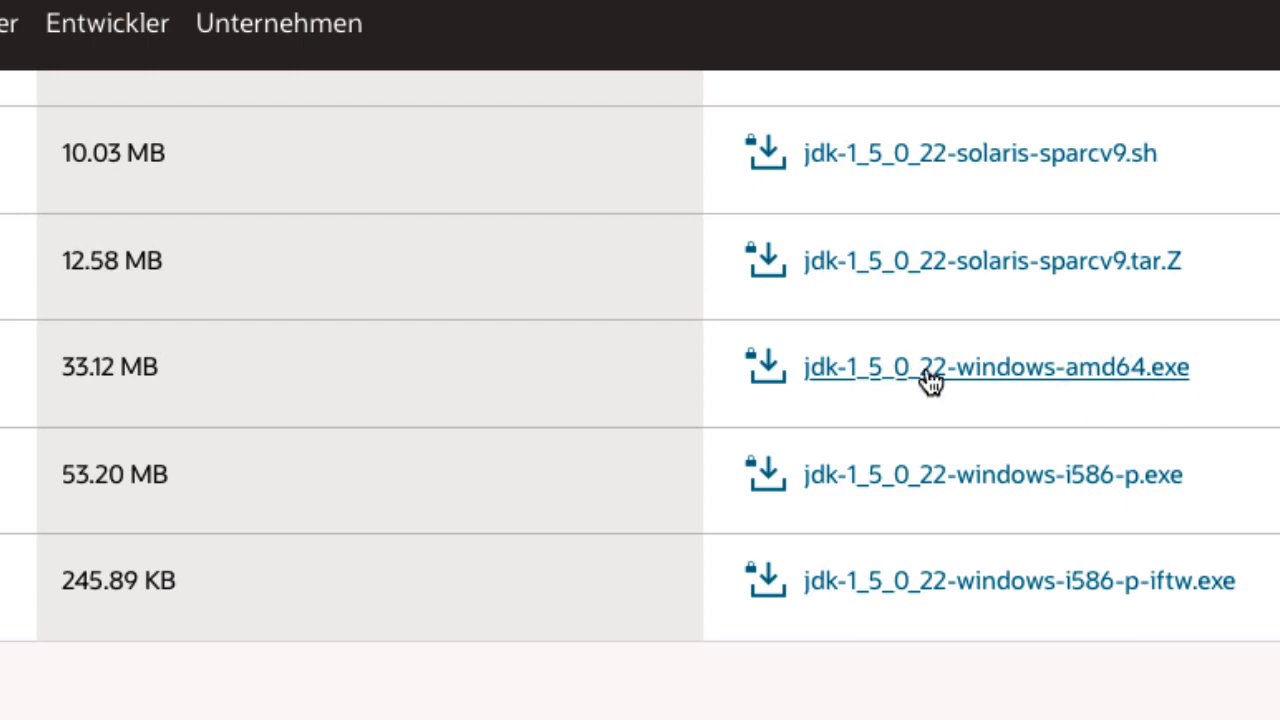
pyautogui.click(996, 368)
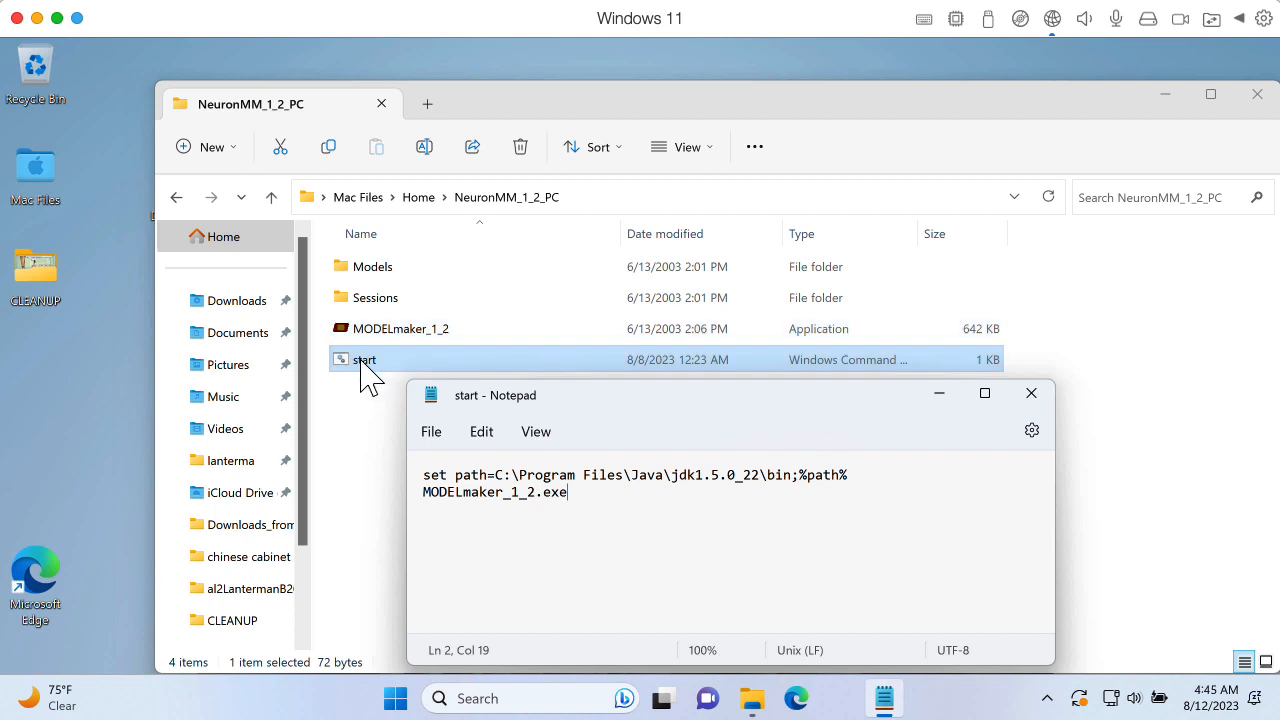
pyautogui.moveTo(500, 480)
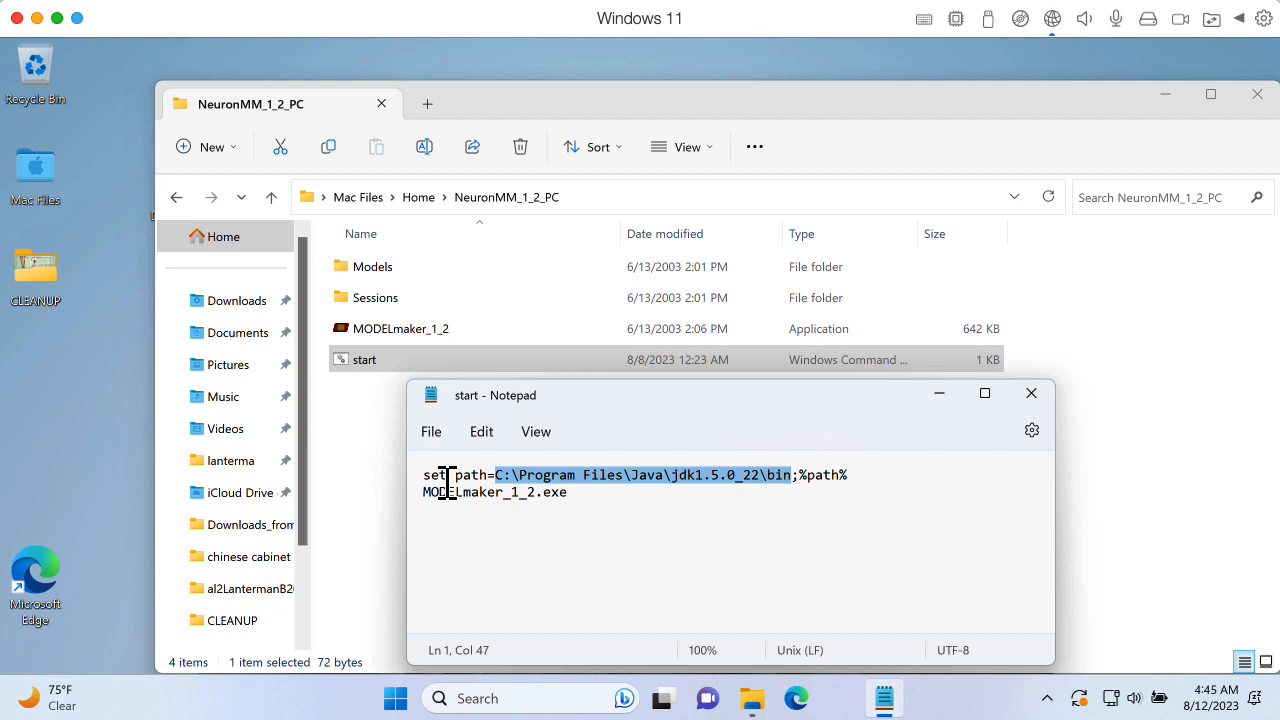
# Bring the NeuronMM_1_2_PC folder window back into focus after closing start.cmd.
pyautogui.click(1032, 392)
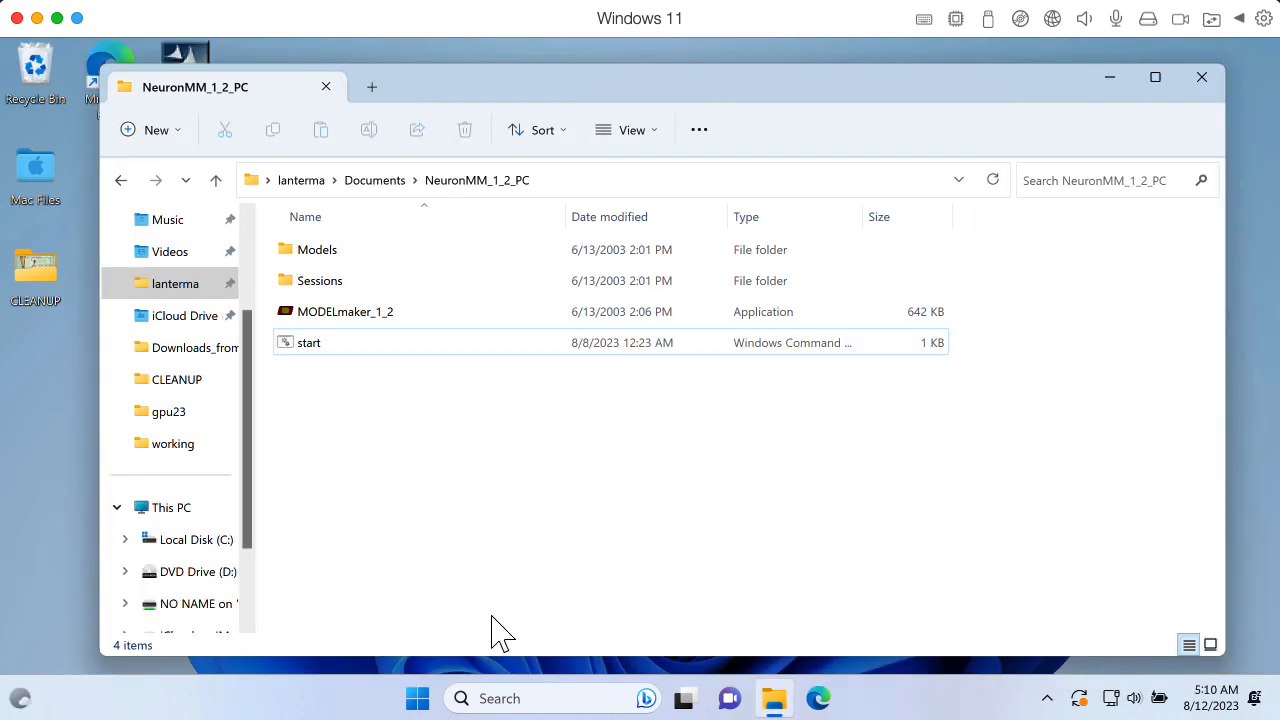
pyautogui.moveTo(516, 414)
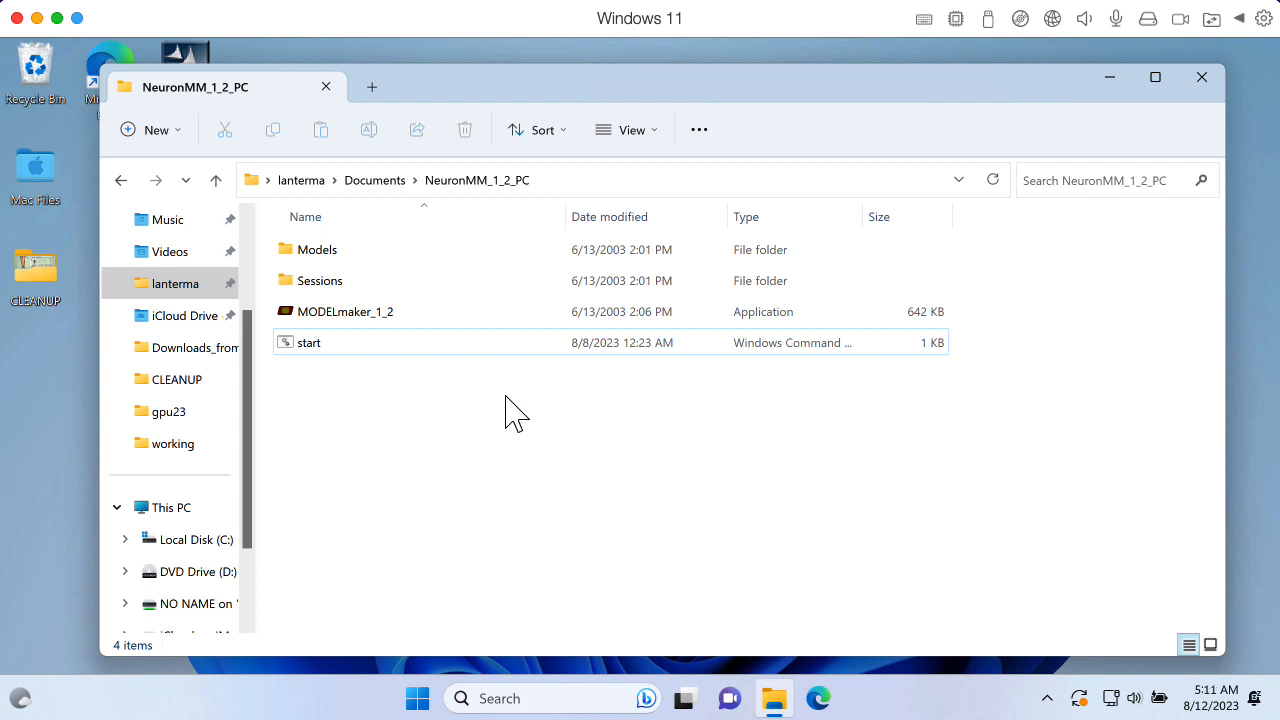
pyautogui.moveTo(488, 284)
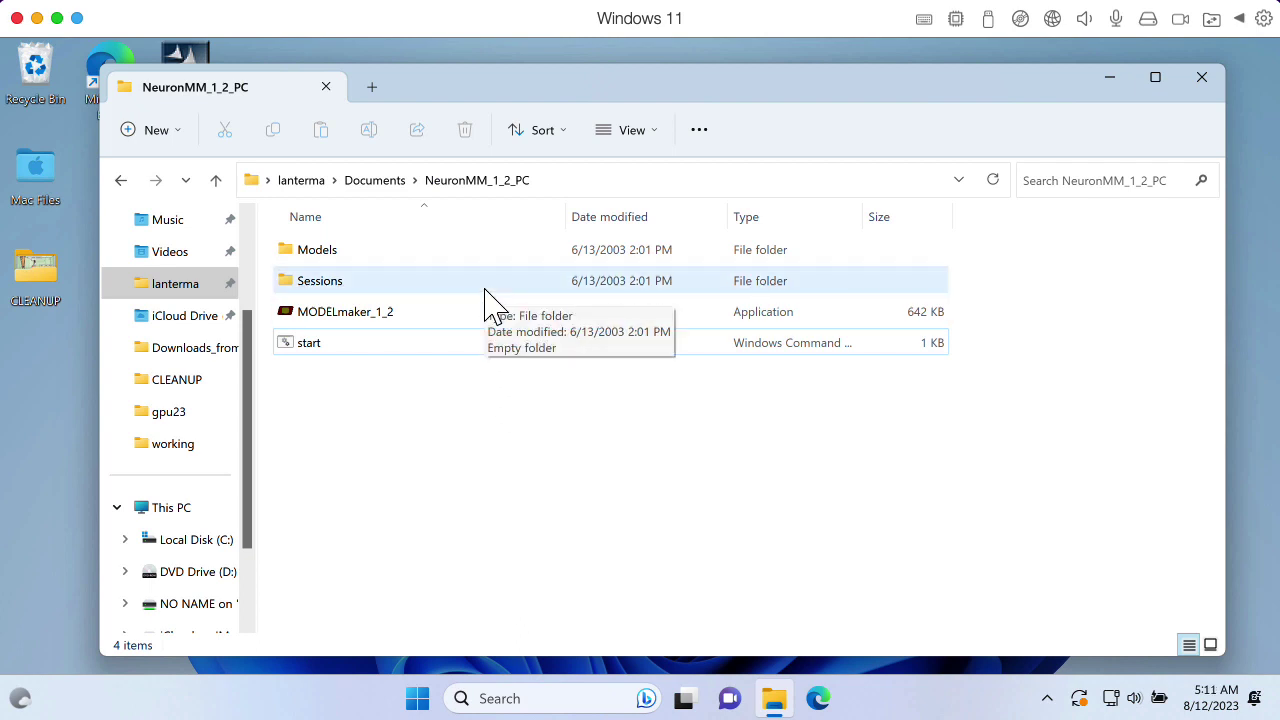
# Go to Local Disk (C:), enter NeuronMM_1_2_PC and run the start script to launch ModelMaker.
pyautogui.click(308, 342)
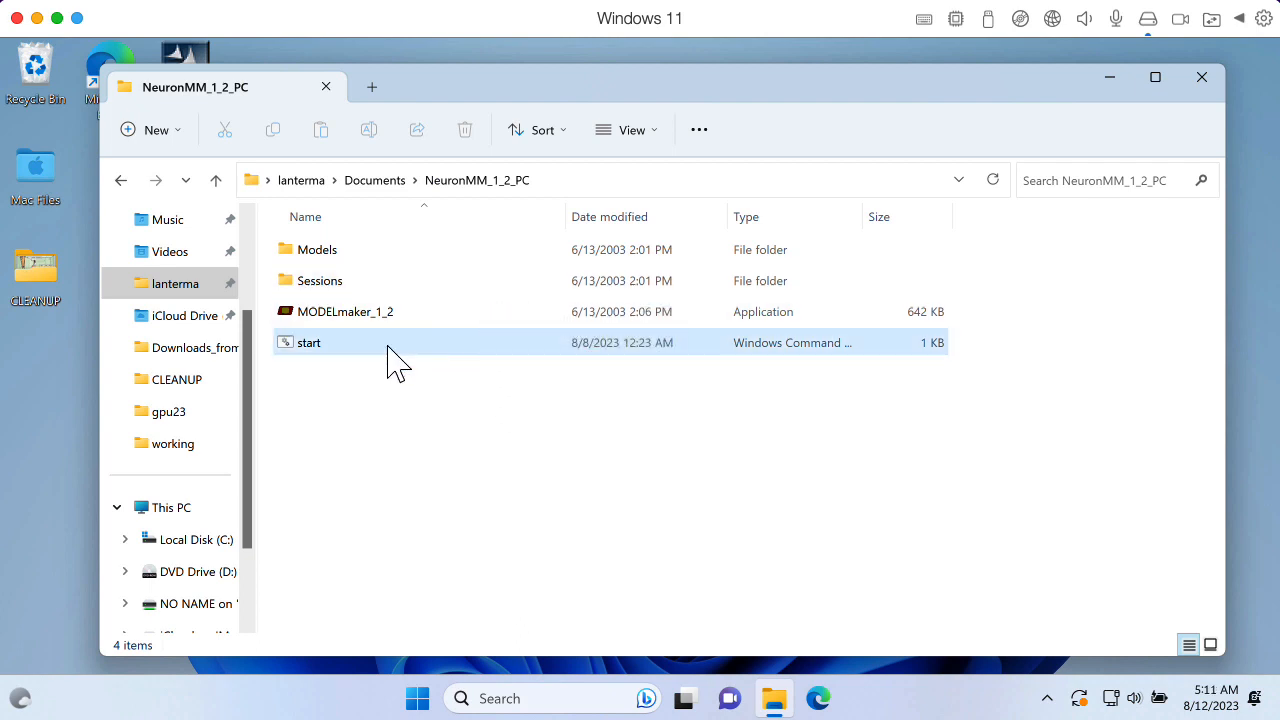
pyautogui.moveTo(390, 352)
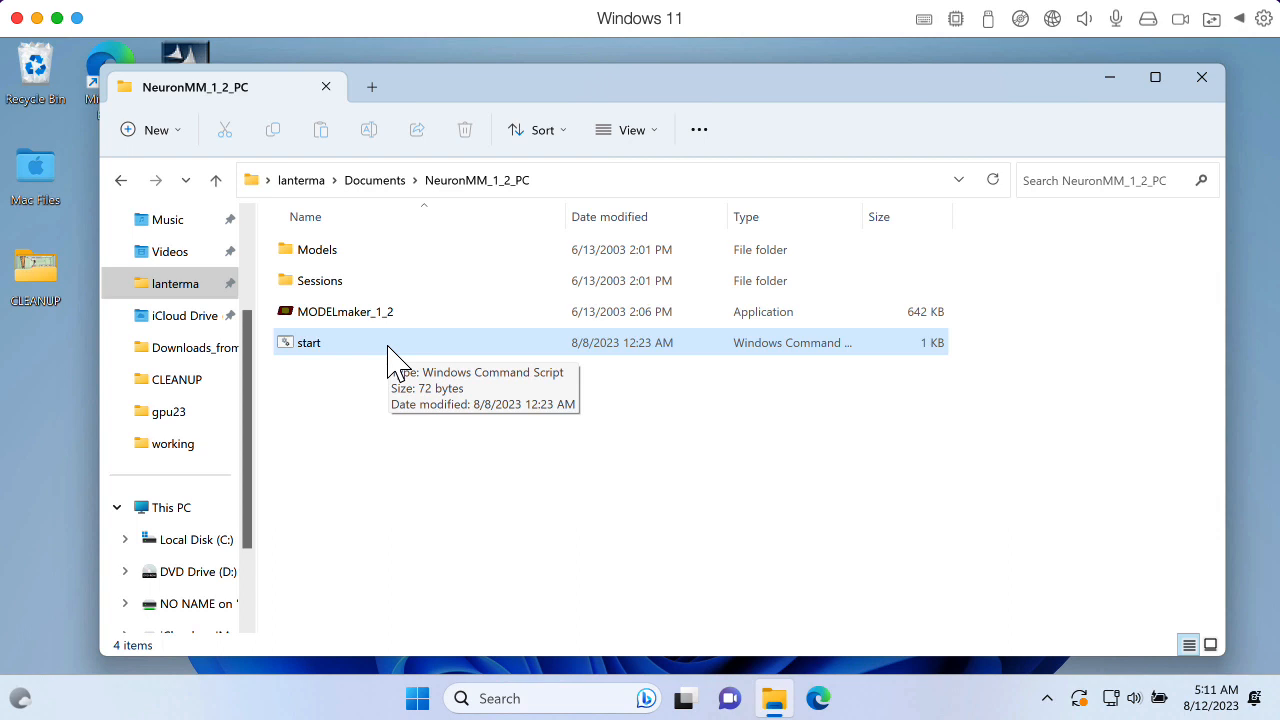
pyautogui.click(308, 342)
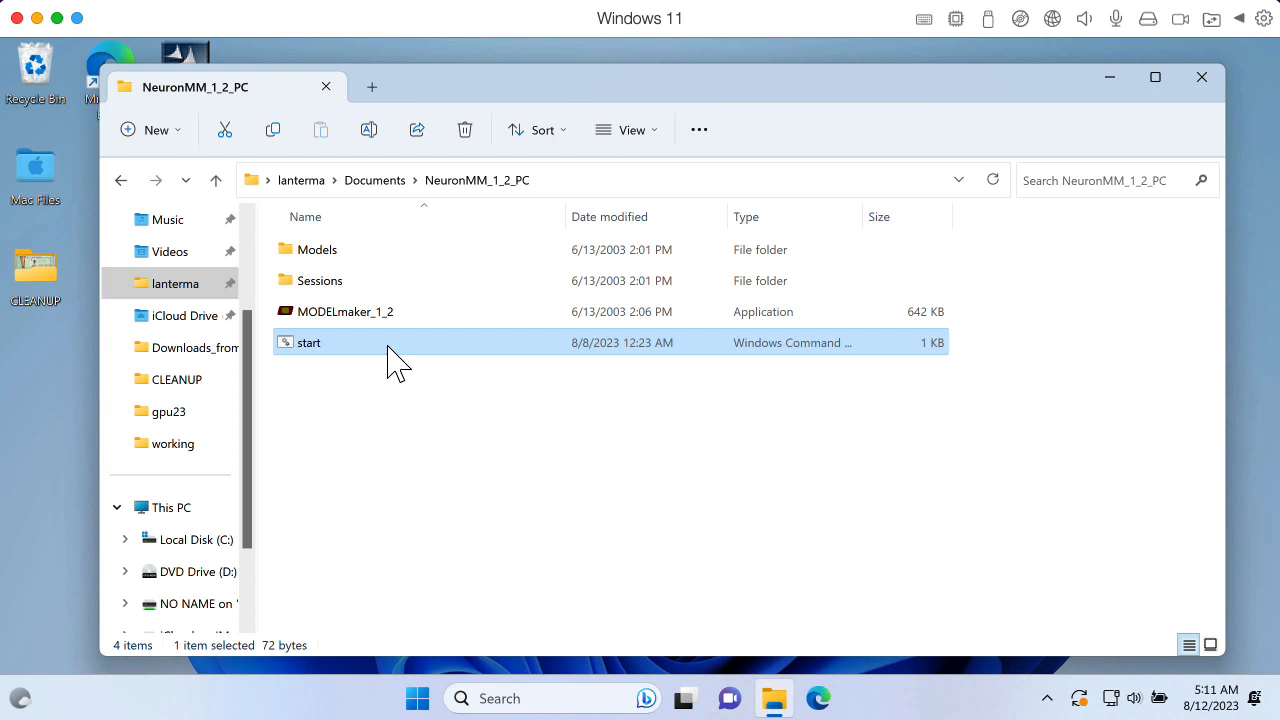
pyautogui.moveTo(188, 540)
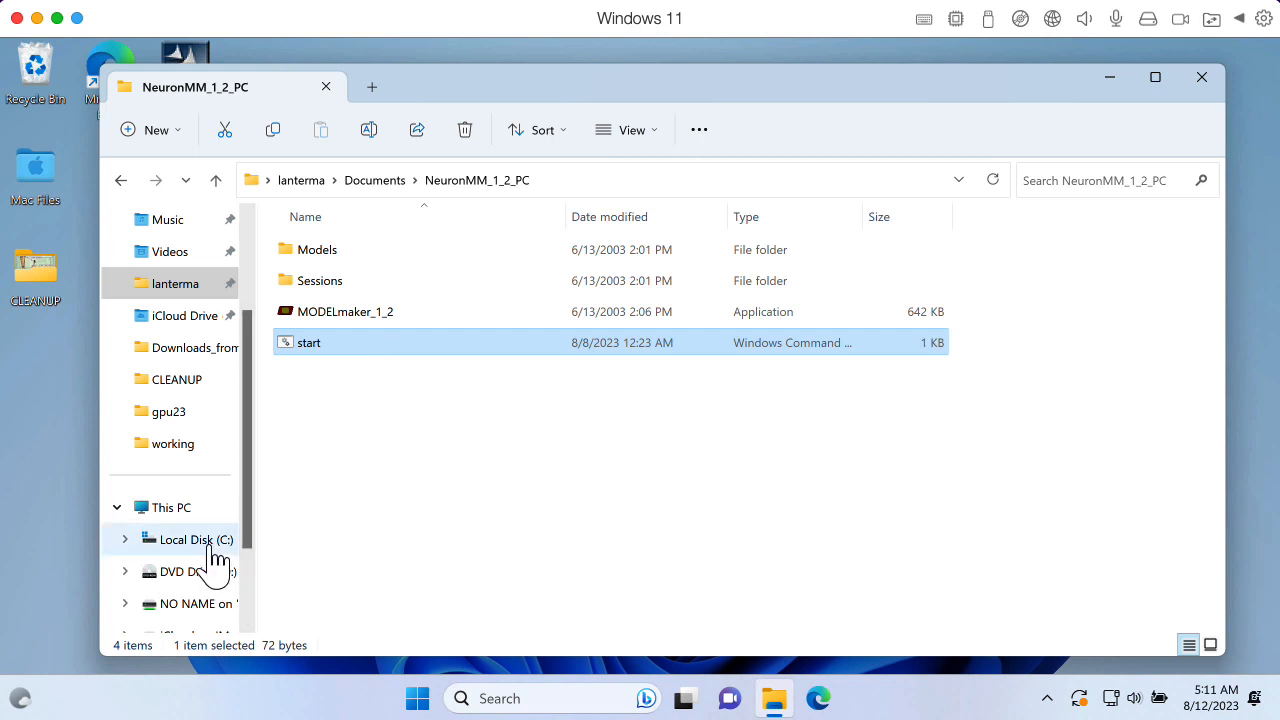
pyautogui.click(194, 540)
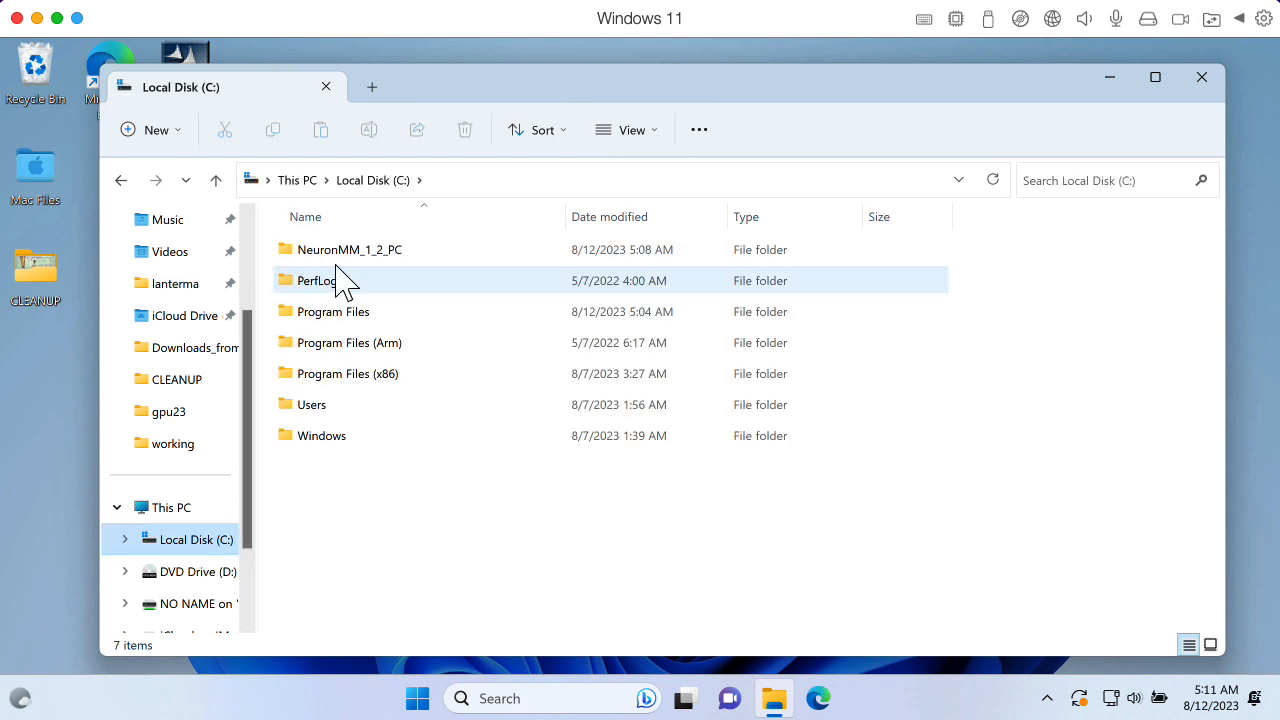
pyautogui.doubleClick(350, 248)
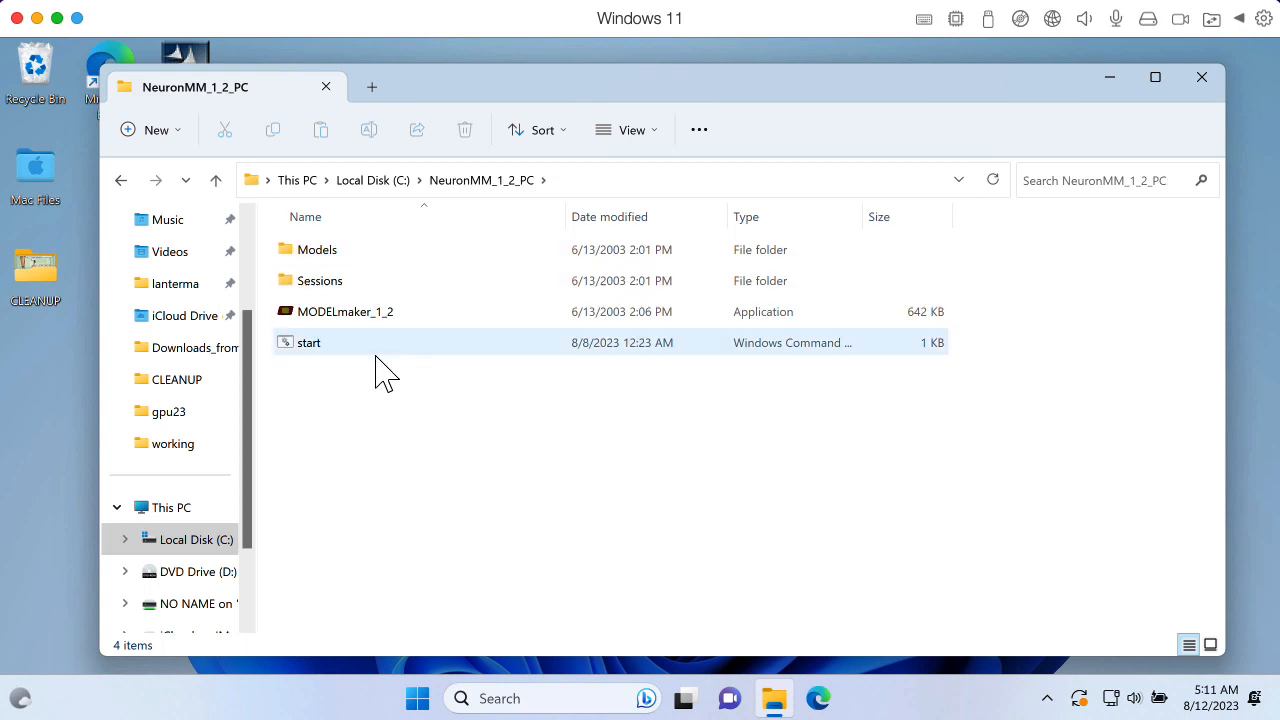
pyautogui.doubleClick(308, 342)
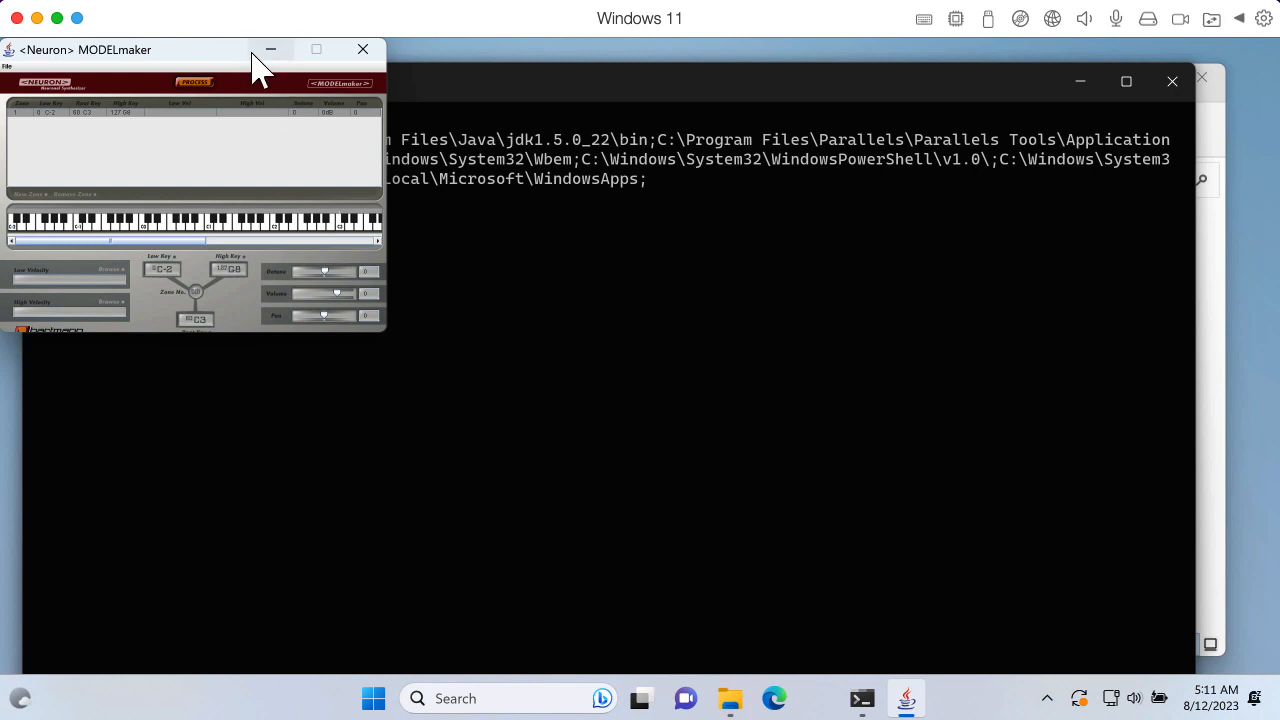
# Drag the MODELmaker window slightly lower on the Windows desktop.
pyautogui.moveTo(256, 62); pyautogui.dragTo(264, 78)
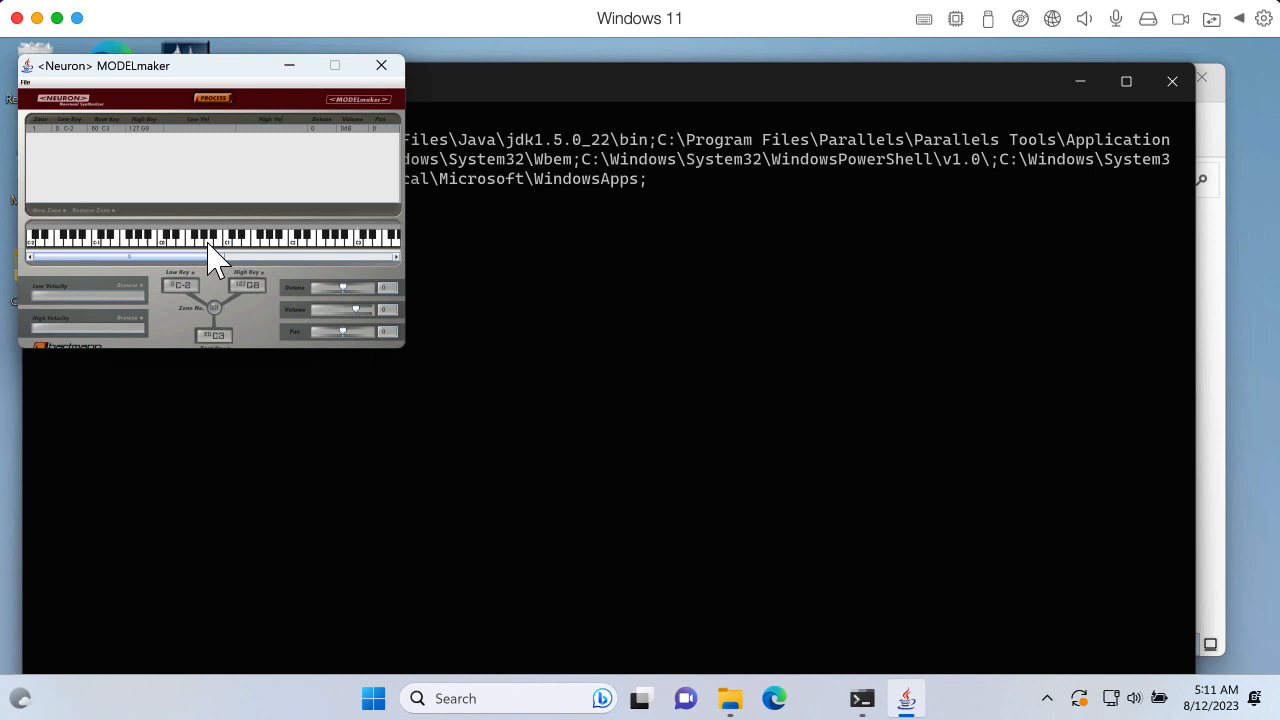
pyautogui.moveTo(228, 184)
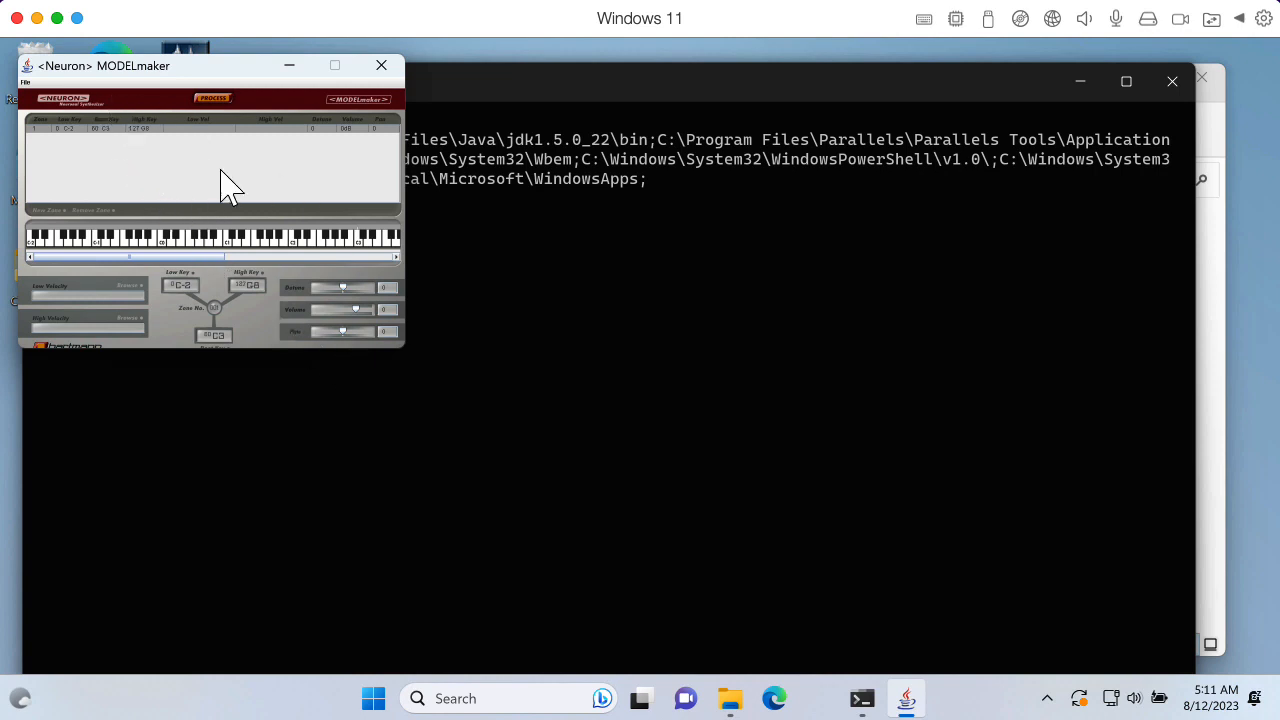
pyautogui.moveTo(296, 308)
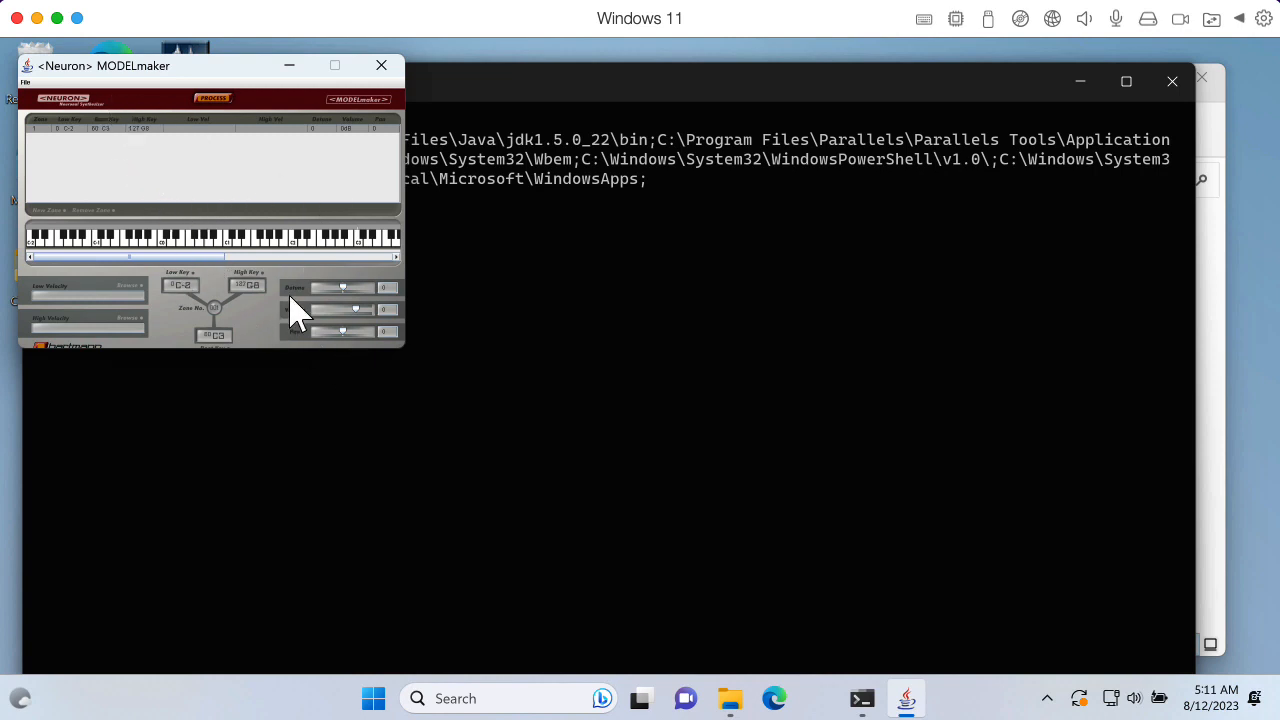
pyautogui.click(248, 8)
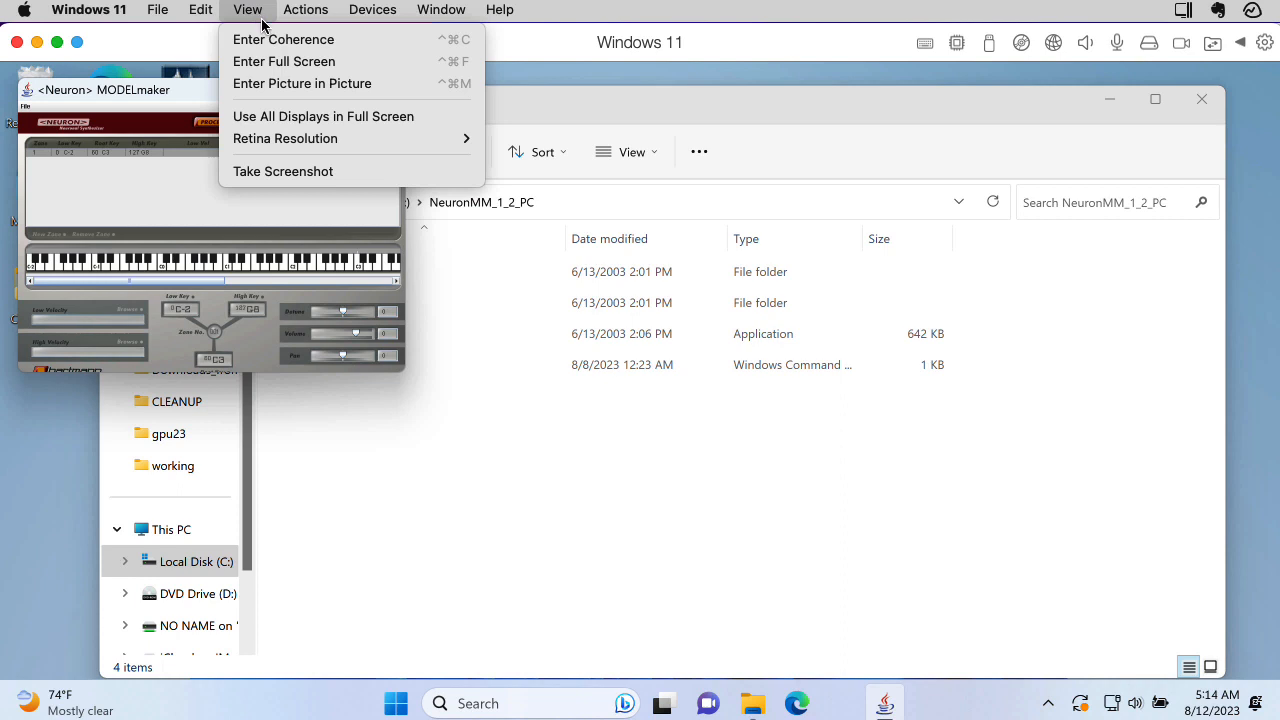
pyautogui.moveTo(284, 138)
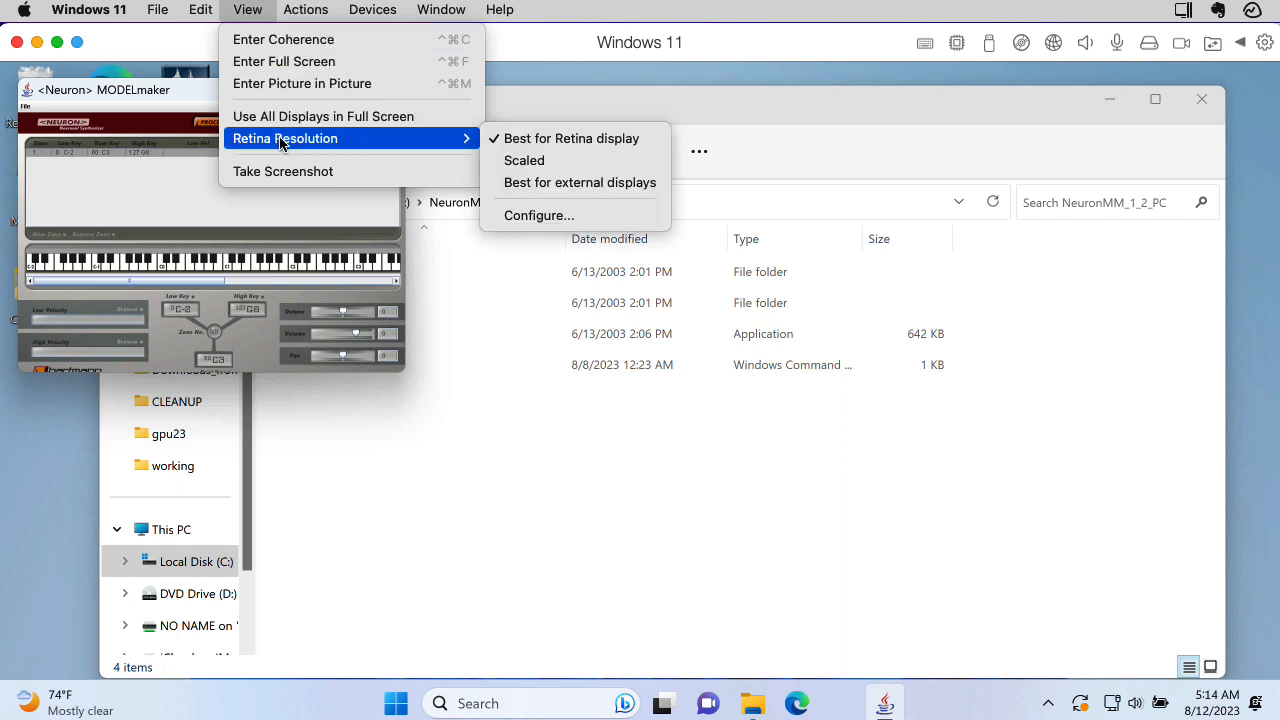
pyautogui.moveTo(520, 224)
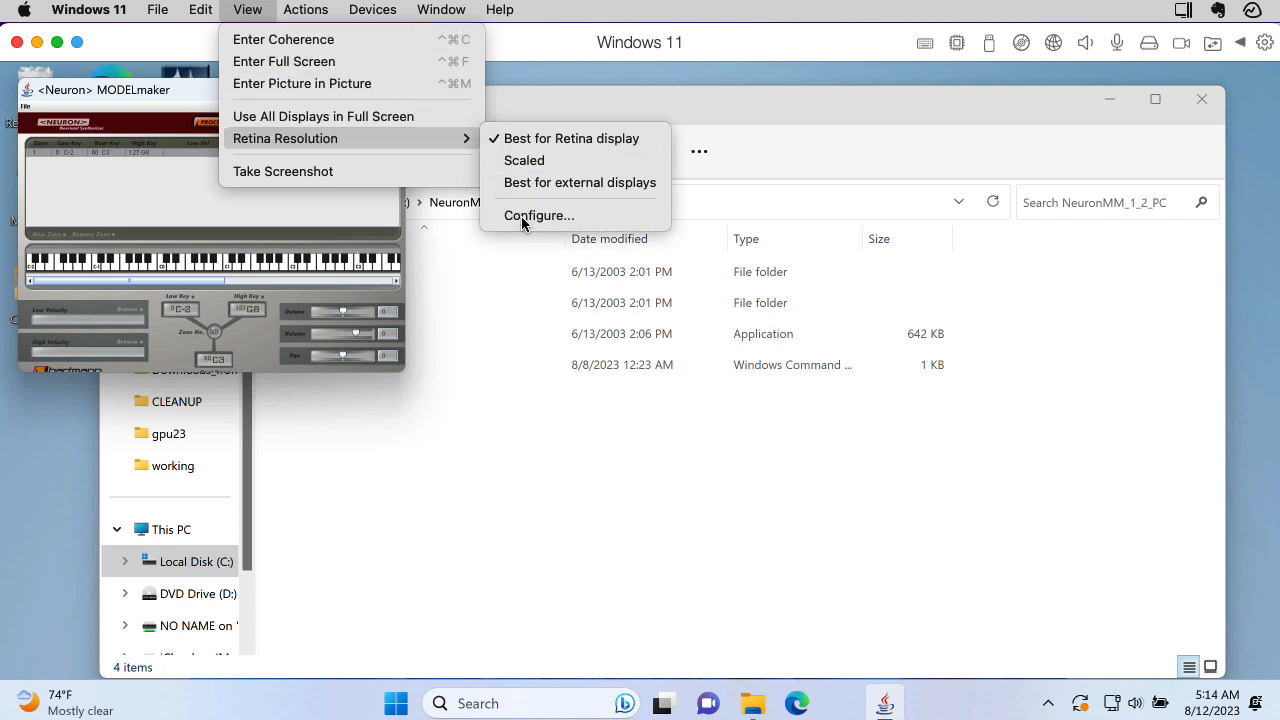
# Set the VM's graphics resolution to Scaled and sign out of Windows to apply it.
pyautogui.click(538, 216)
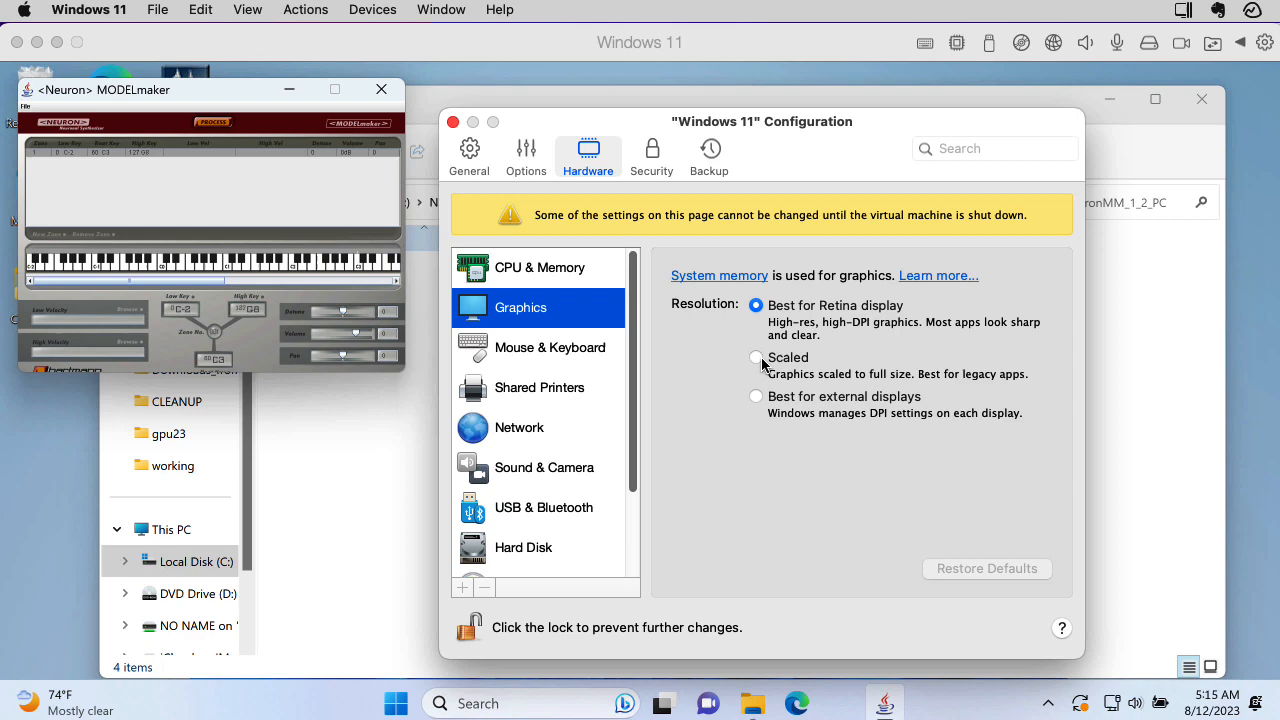
pyautogui.click(756, 356)
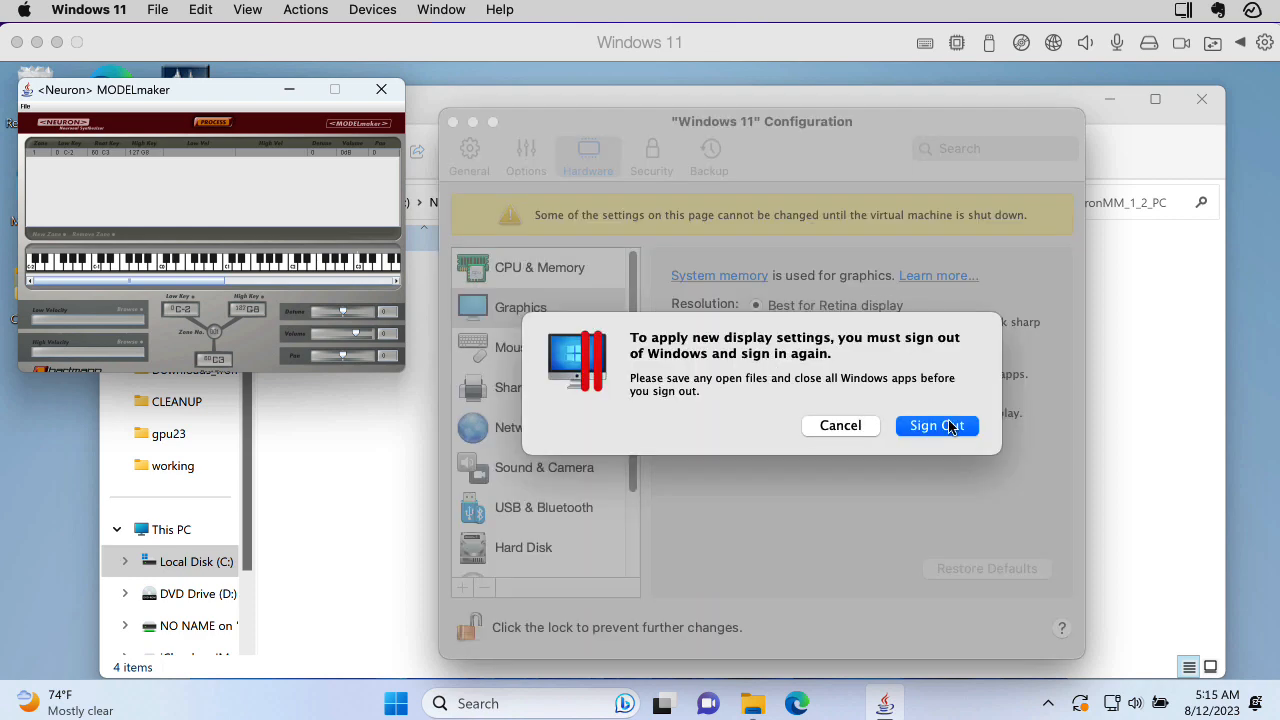
pyautogui.click(936, 424)
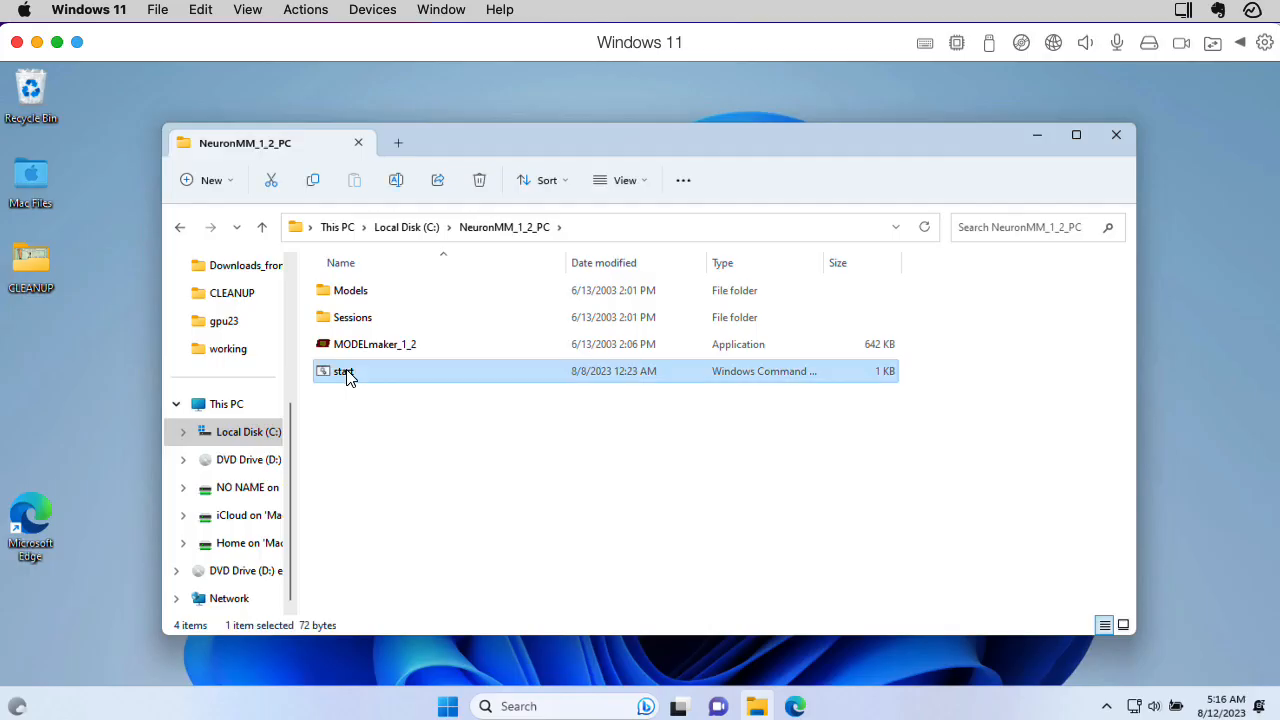
# Relaunch ModelMaker from the start script so it runs at the larger scaled size.
pyautogui.doubleClick(344, 370)
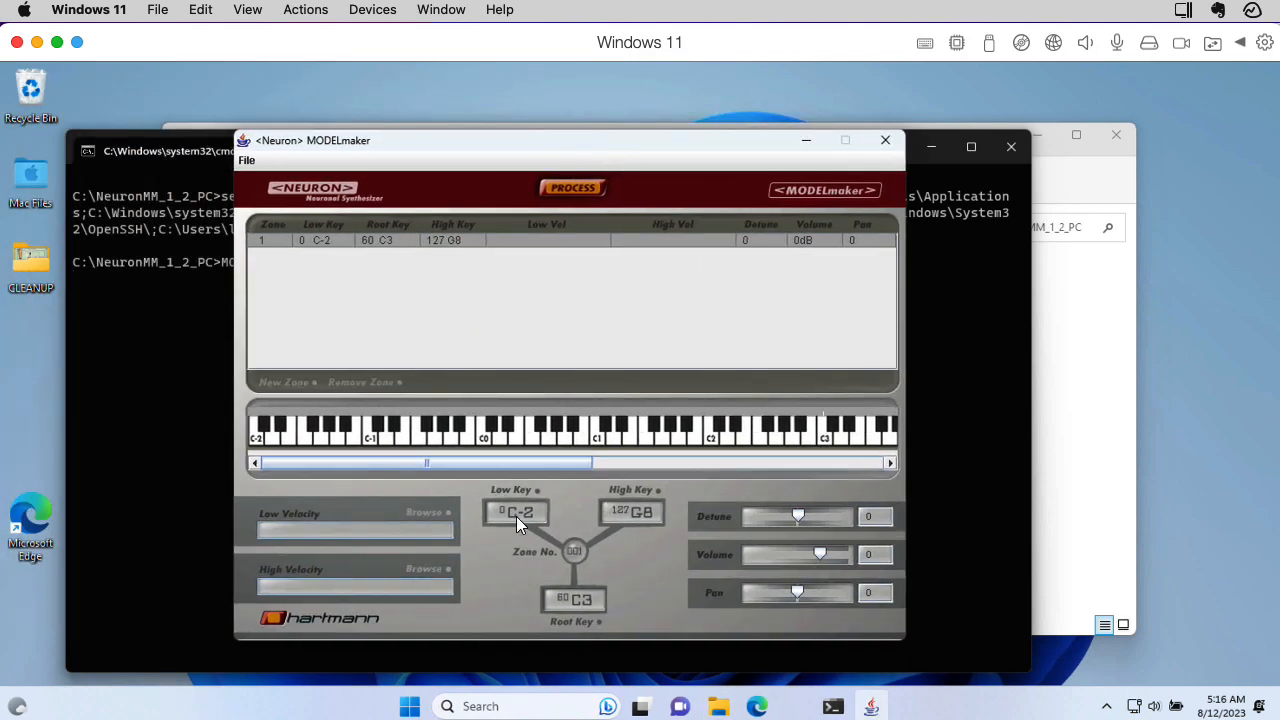
pyautogui.moveTo(520, 408)
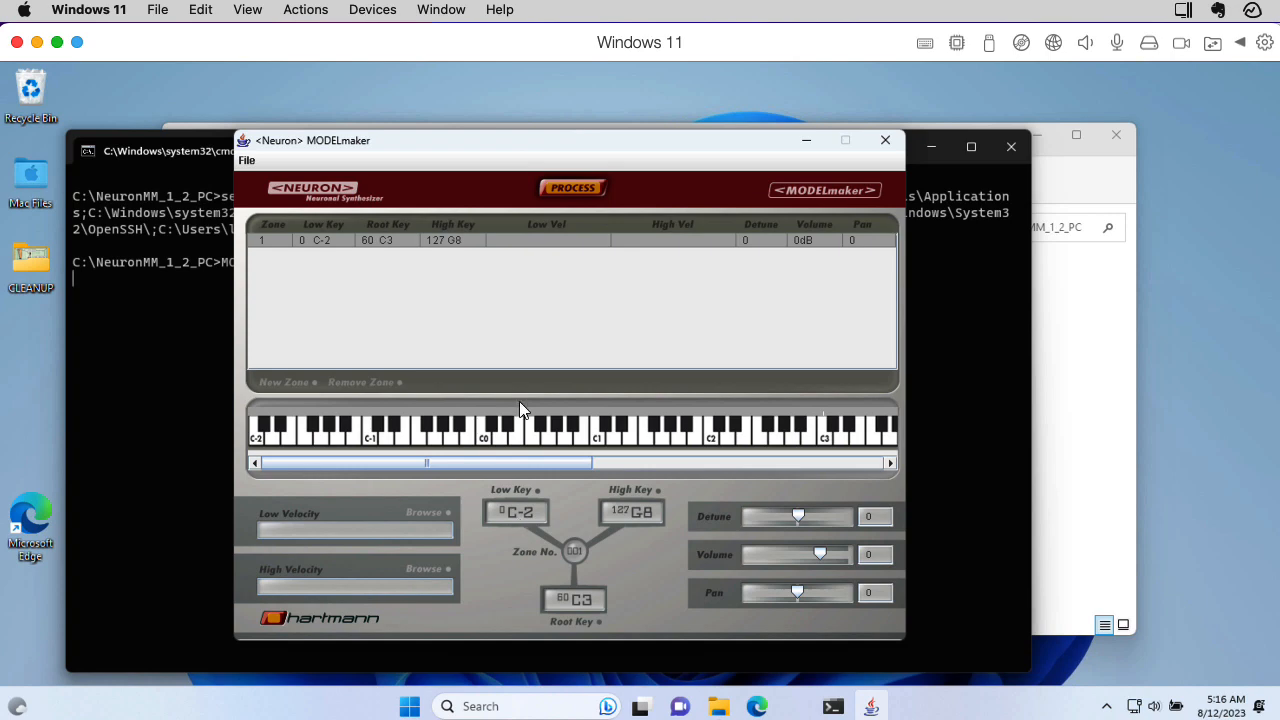
pyautogui.moveTo(556, 410)
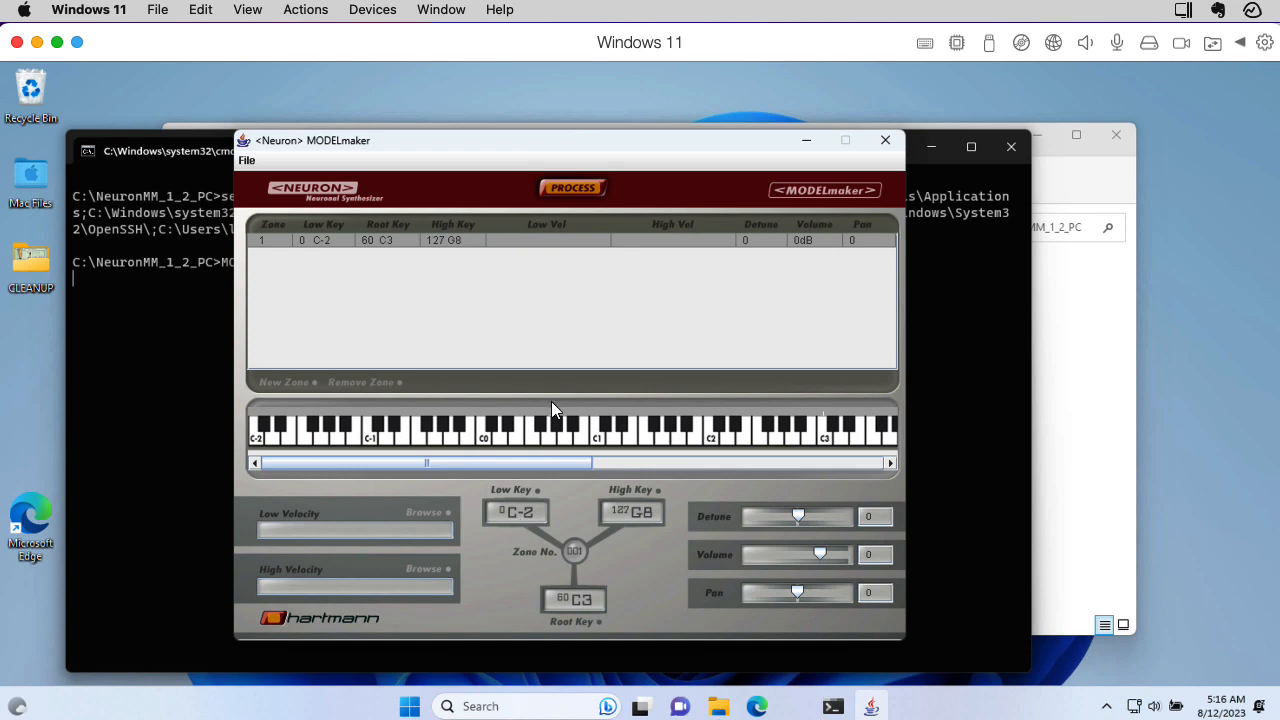